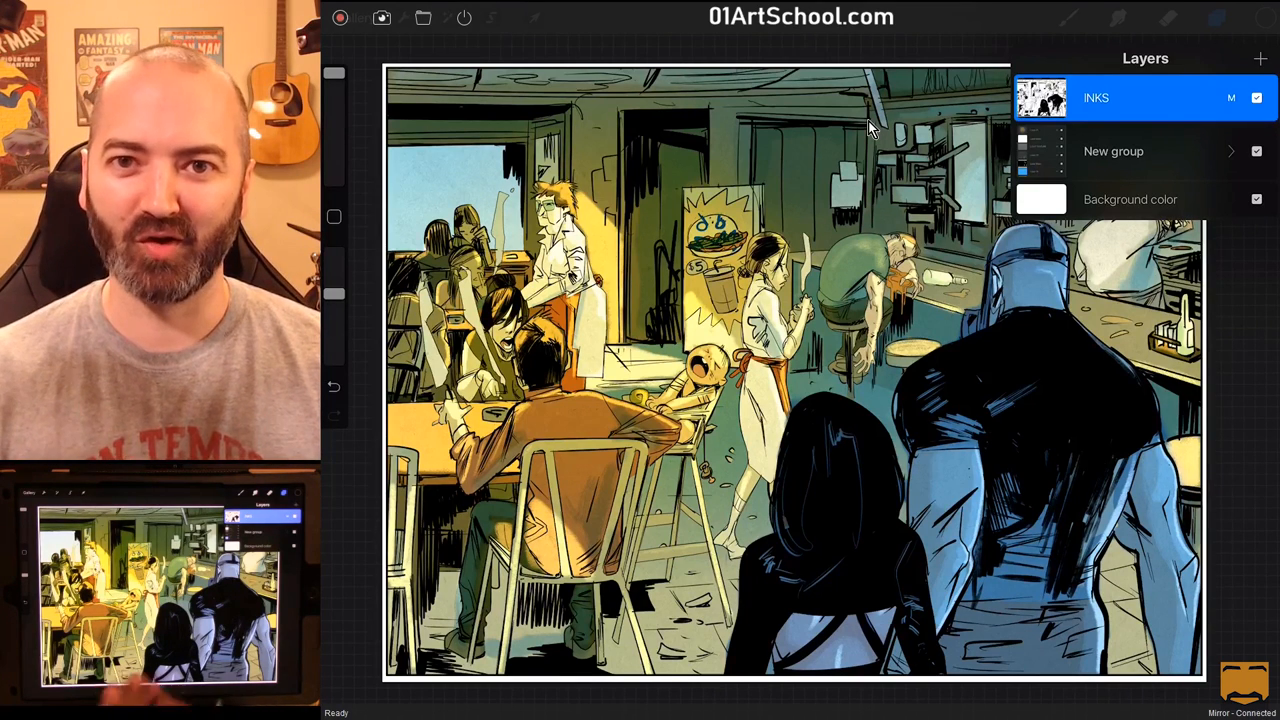
Step: Add blank Layer 21 above the inks and hide the INKS and New group layers
left_click(1261, 58)
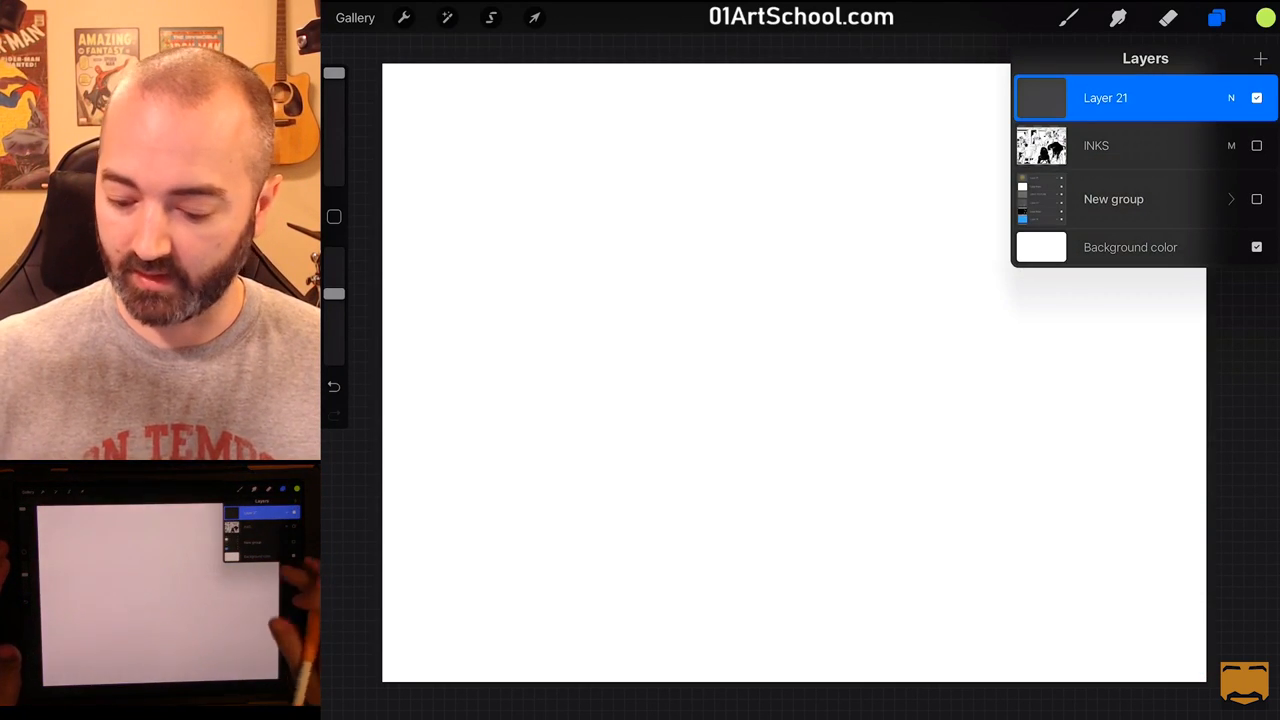
Step: Draw a black scribble and smiley, then shift it to teal with Hue, Saturation, Brightness
left_click(1265, 18)
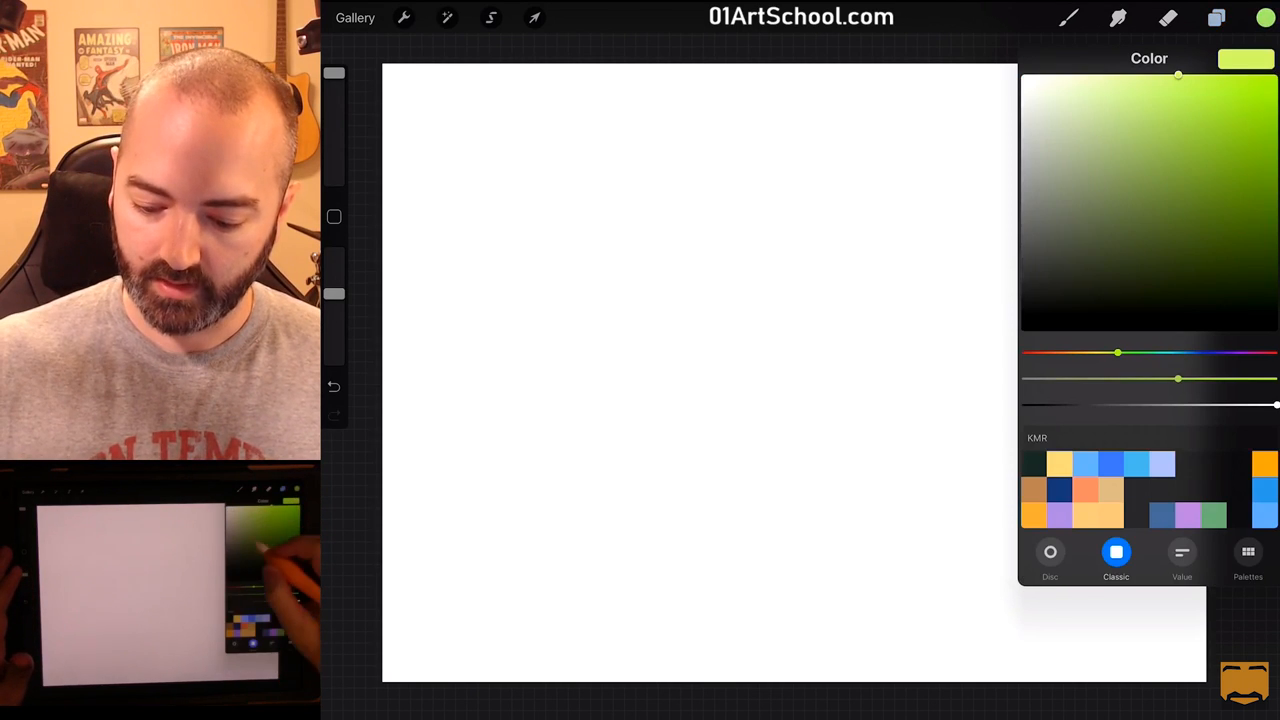
left_click_drag(575, 285, 655, 150)
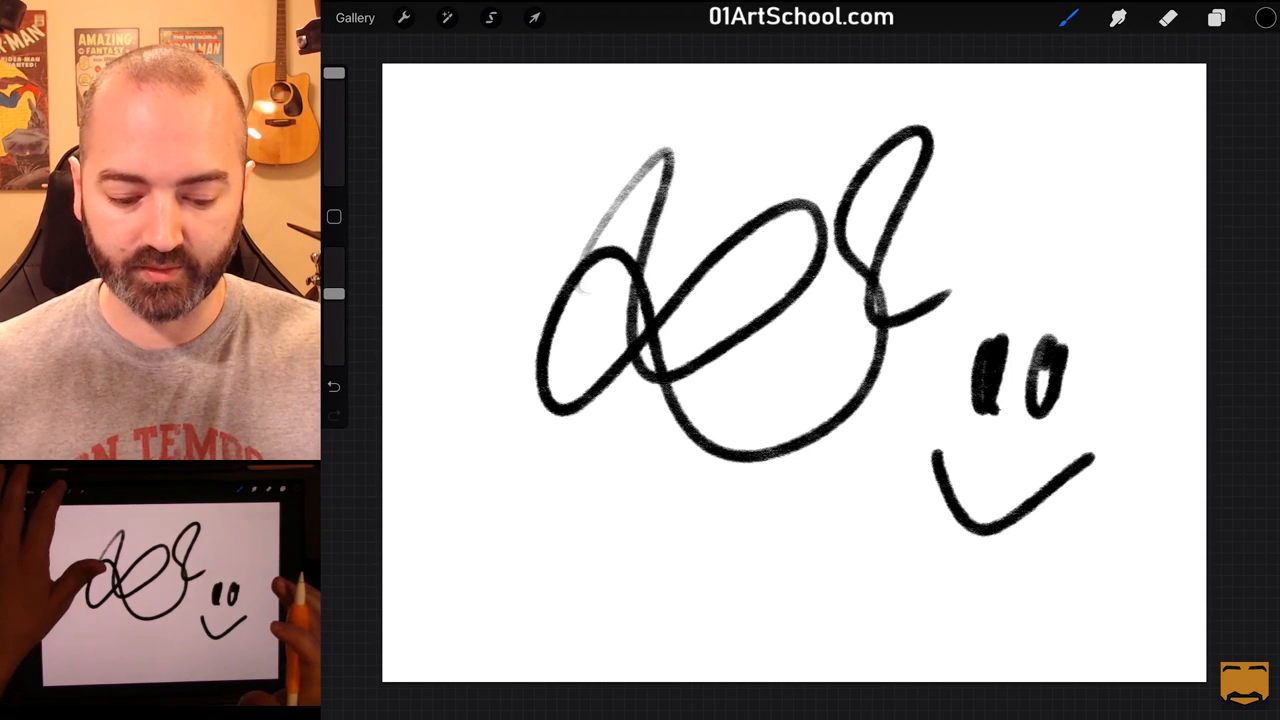
left_click(490, 17)
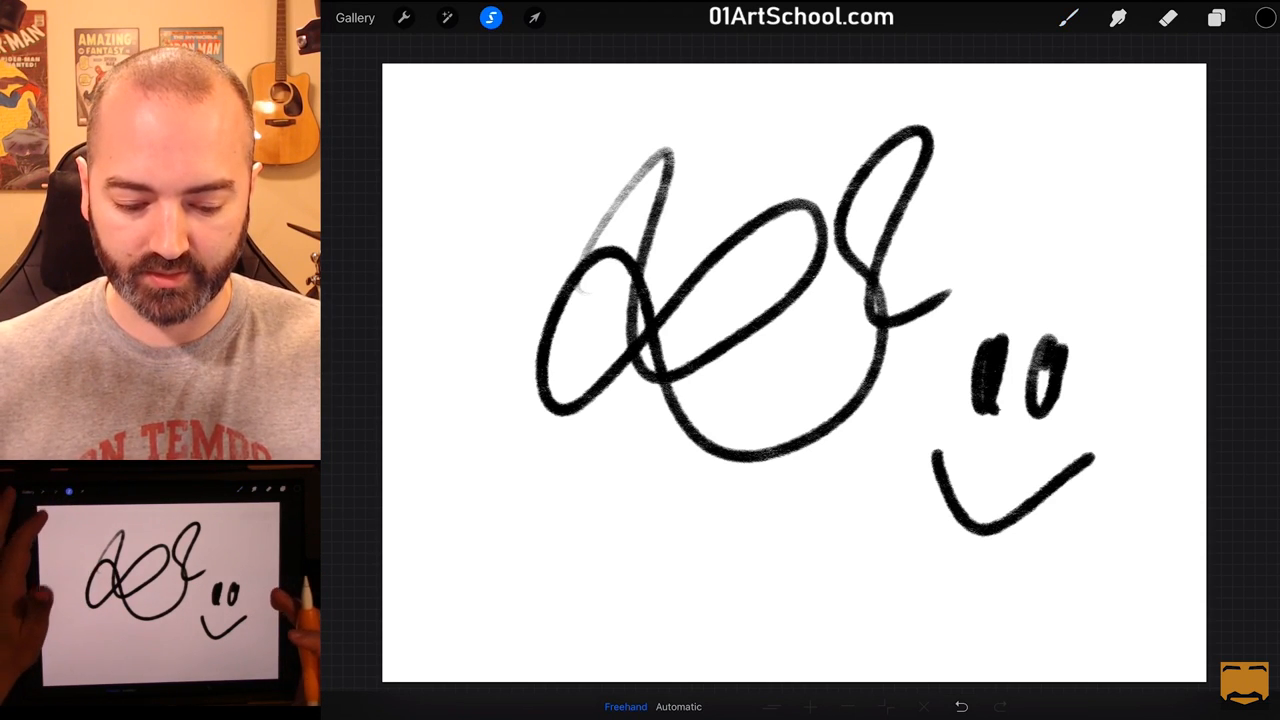
left_click(447, 17)
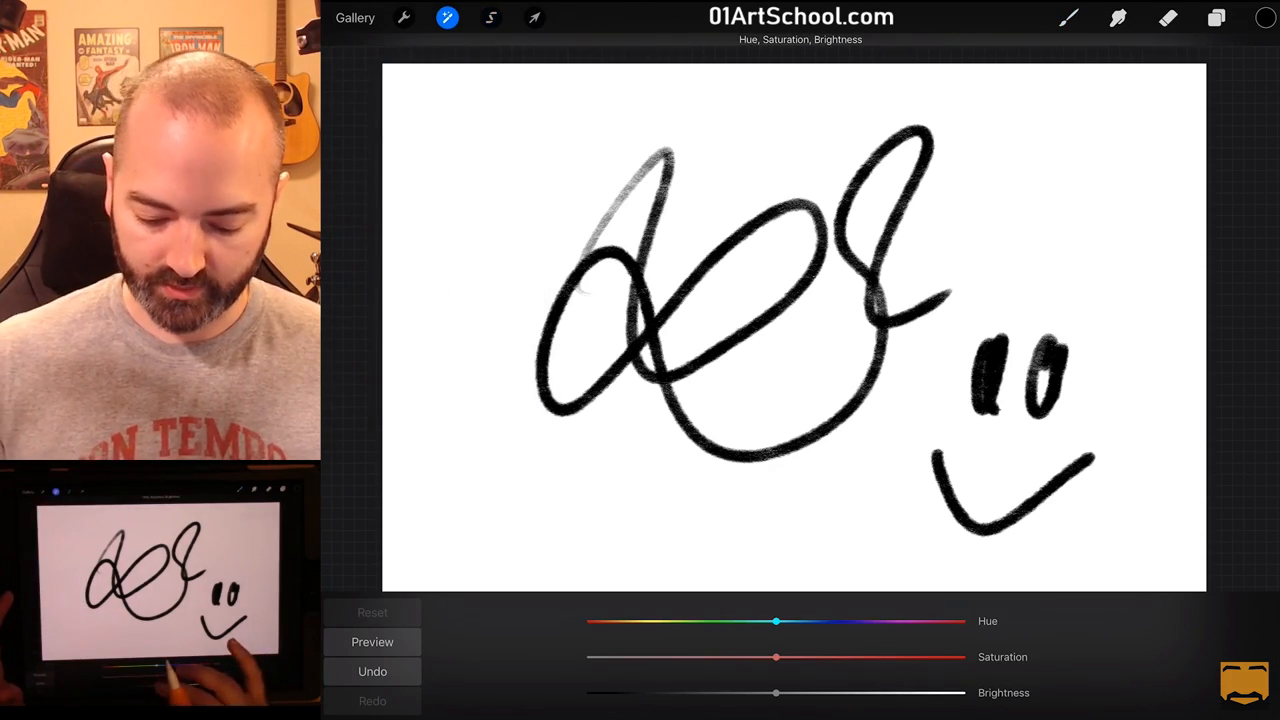
left_click_drag(777, 692, 857, 692)
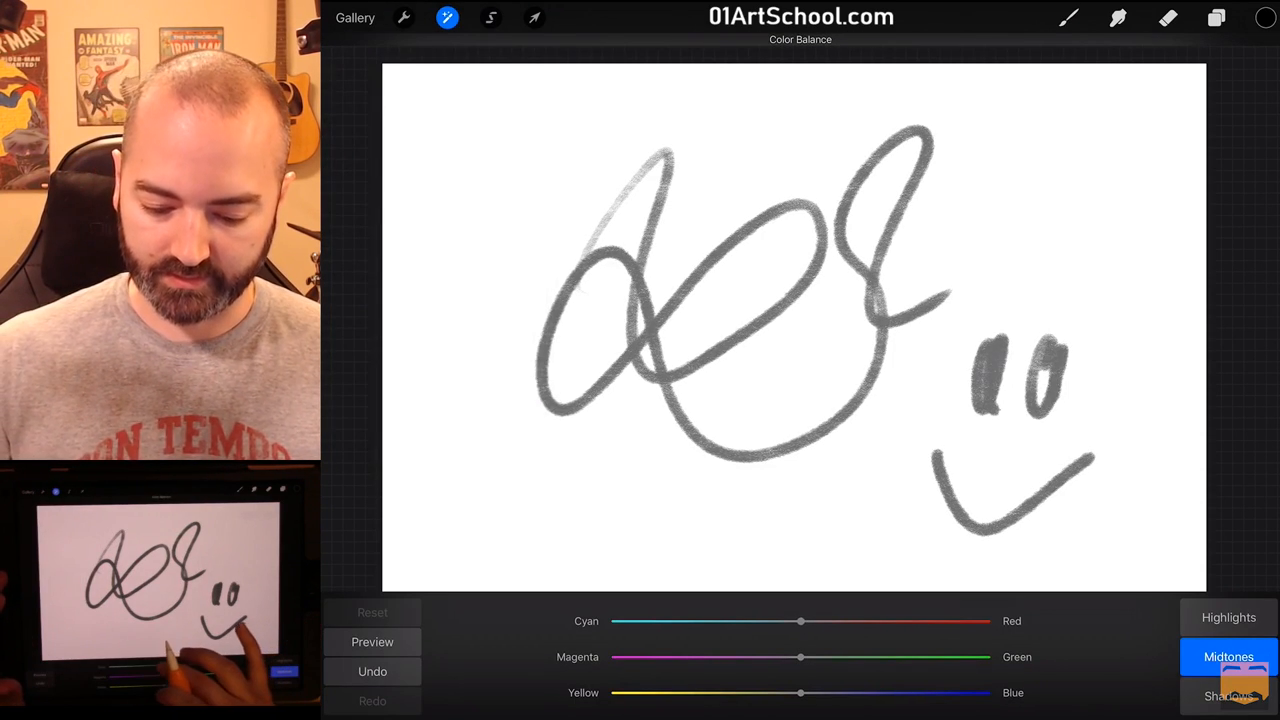
left_click_drag(800, 620, 697, 620)
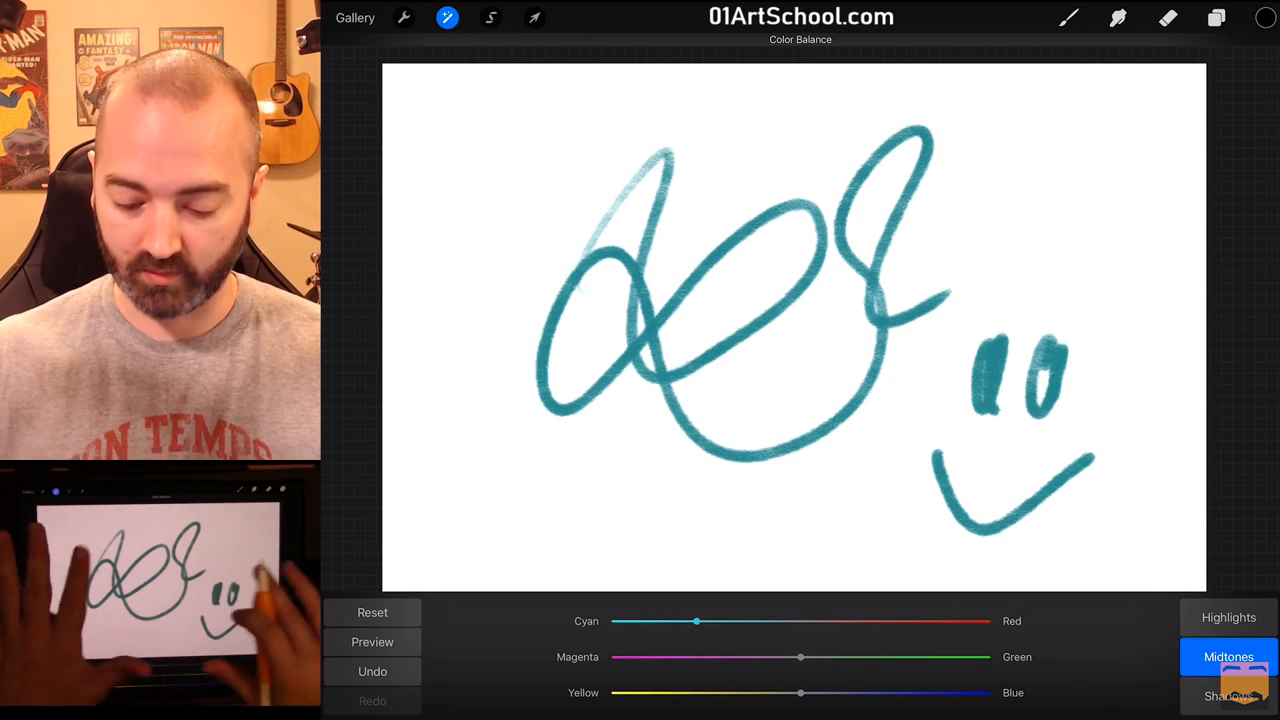
left_click(1216, 17)
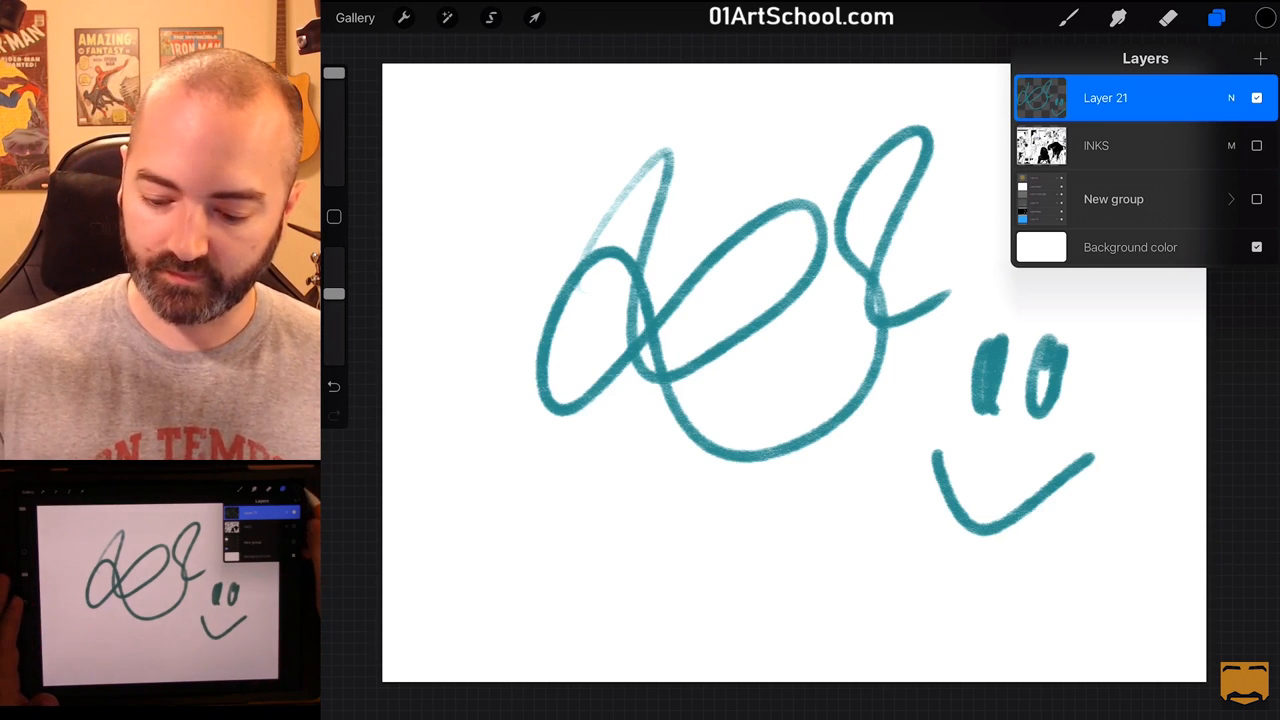
Step: Paint orange streaks over the teal scribble, then hide Layer 21 and show INKS
left_click(1265, 17)
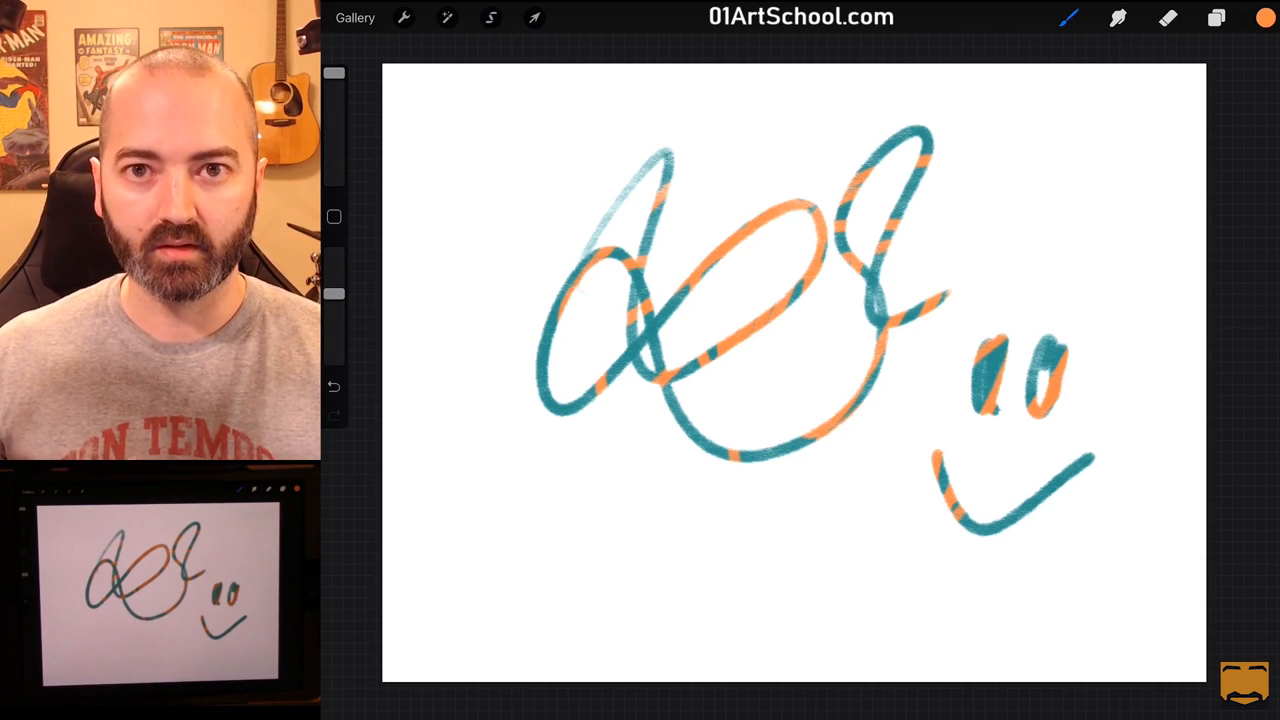
left_click(1216, 17)
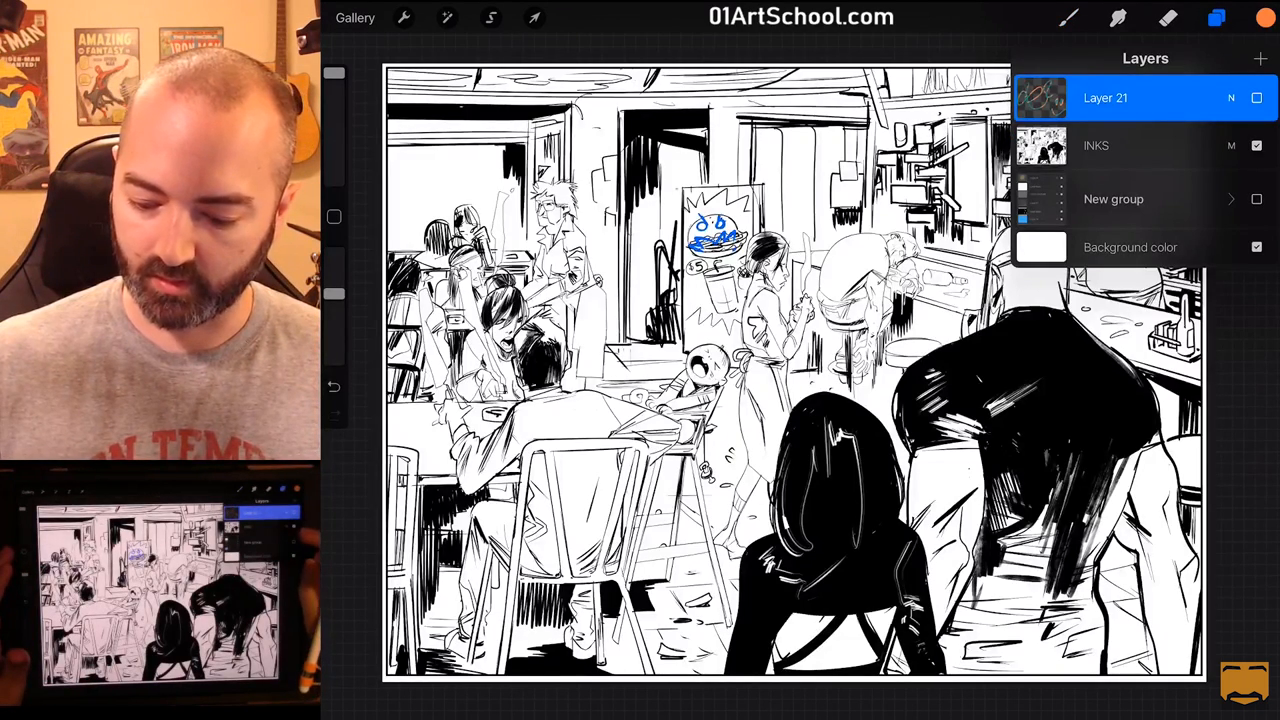
Step: Delete test Layer 21 and re-enable the New group beneath the INKS line art
left_click(1257, 145)
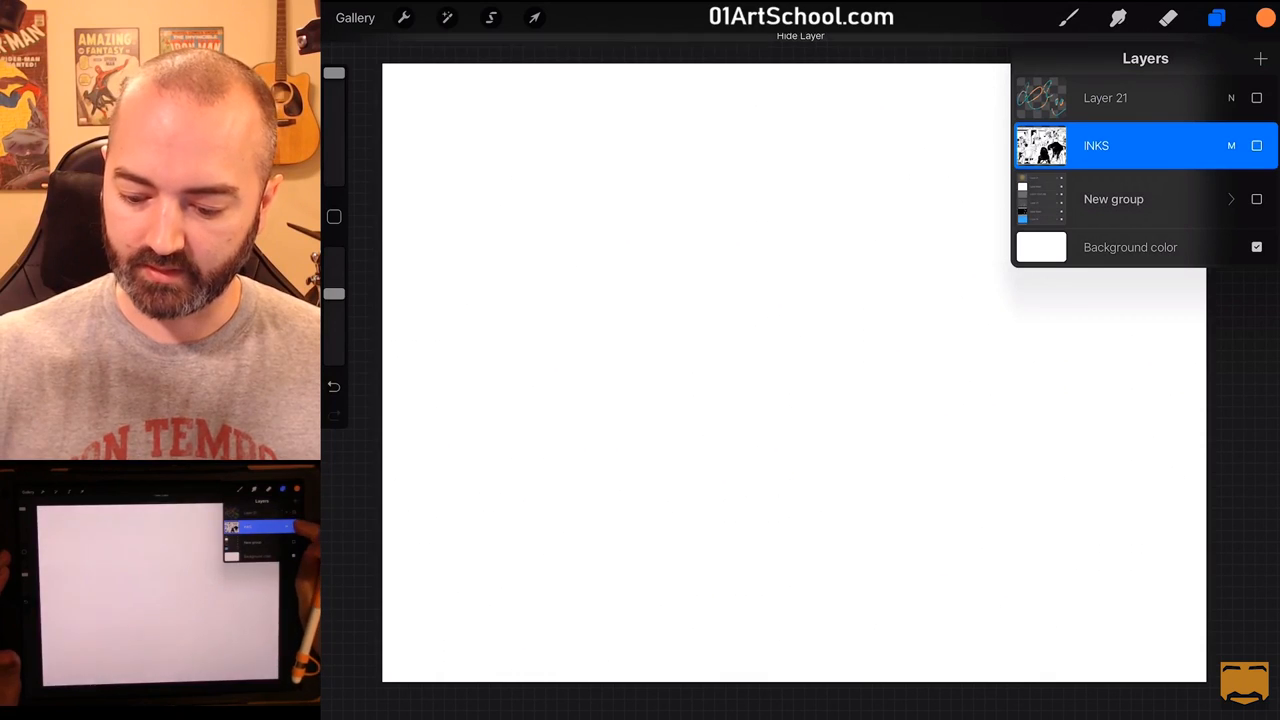
left_click(1257, 145)
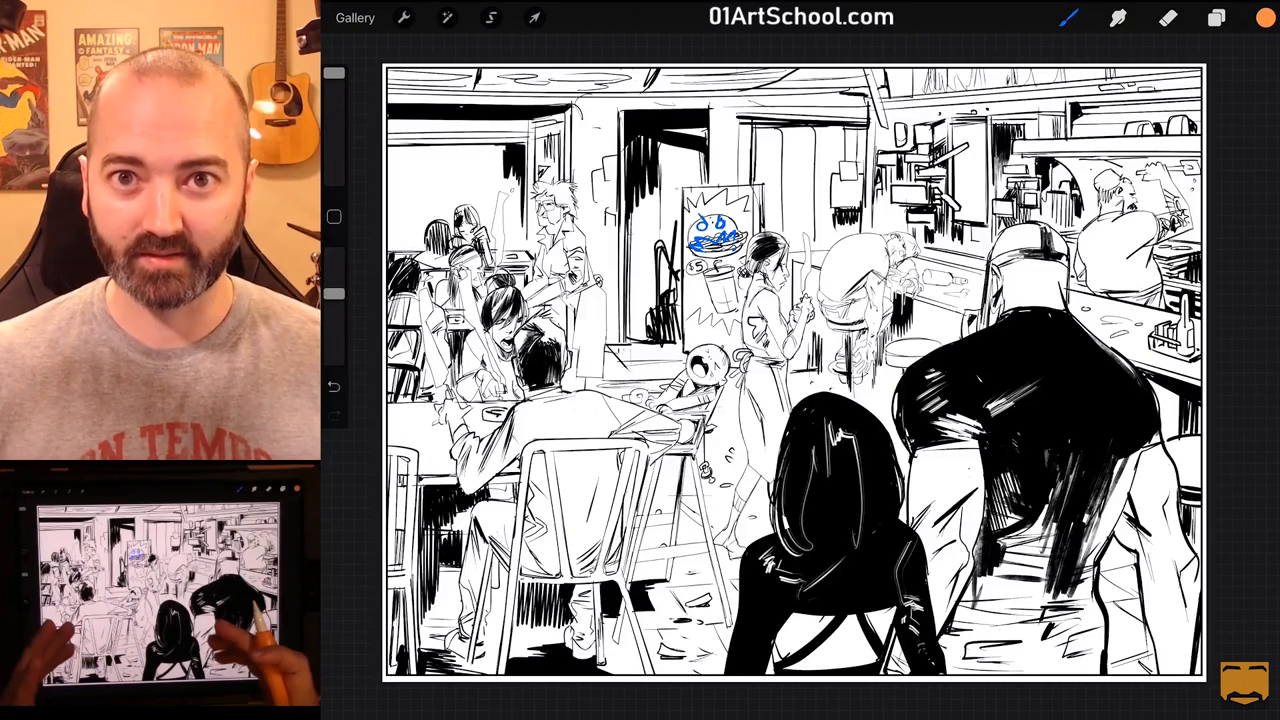
left_click(1216, 18)
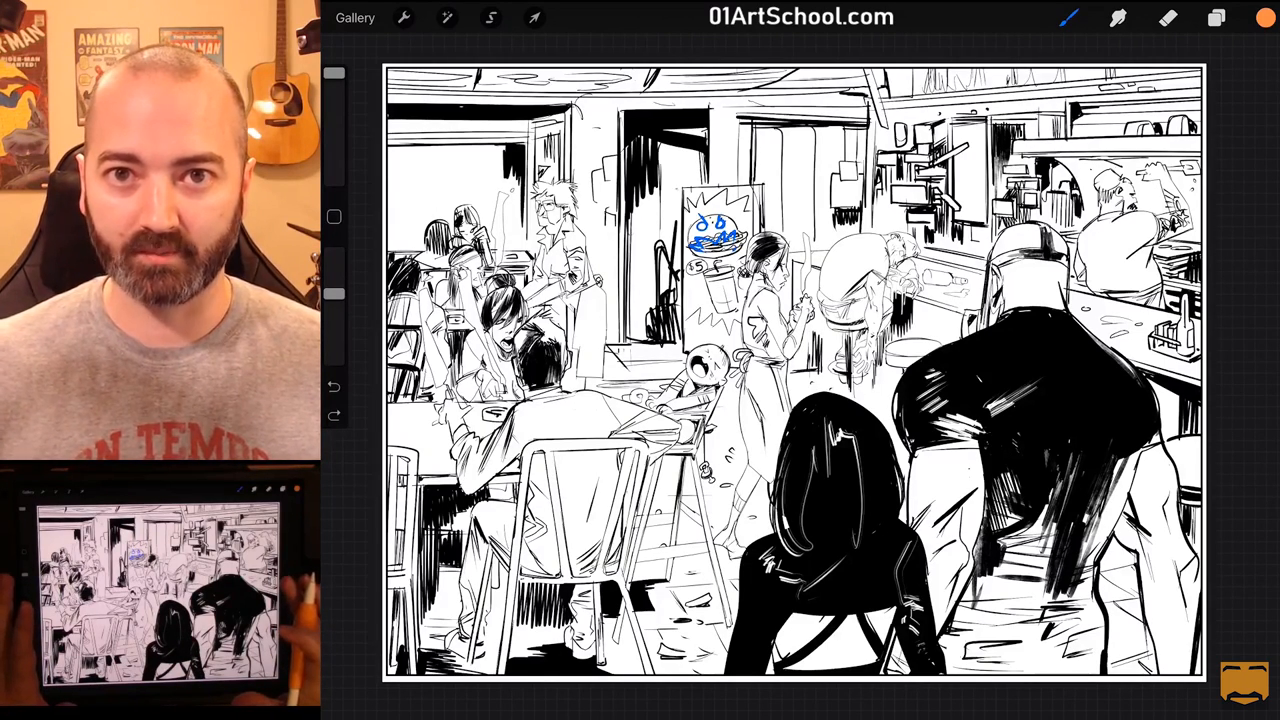
left_click(1216, 18)
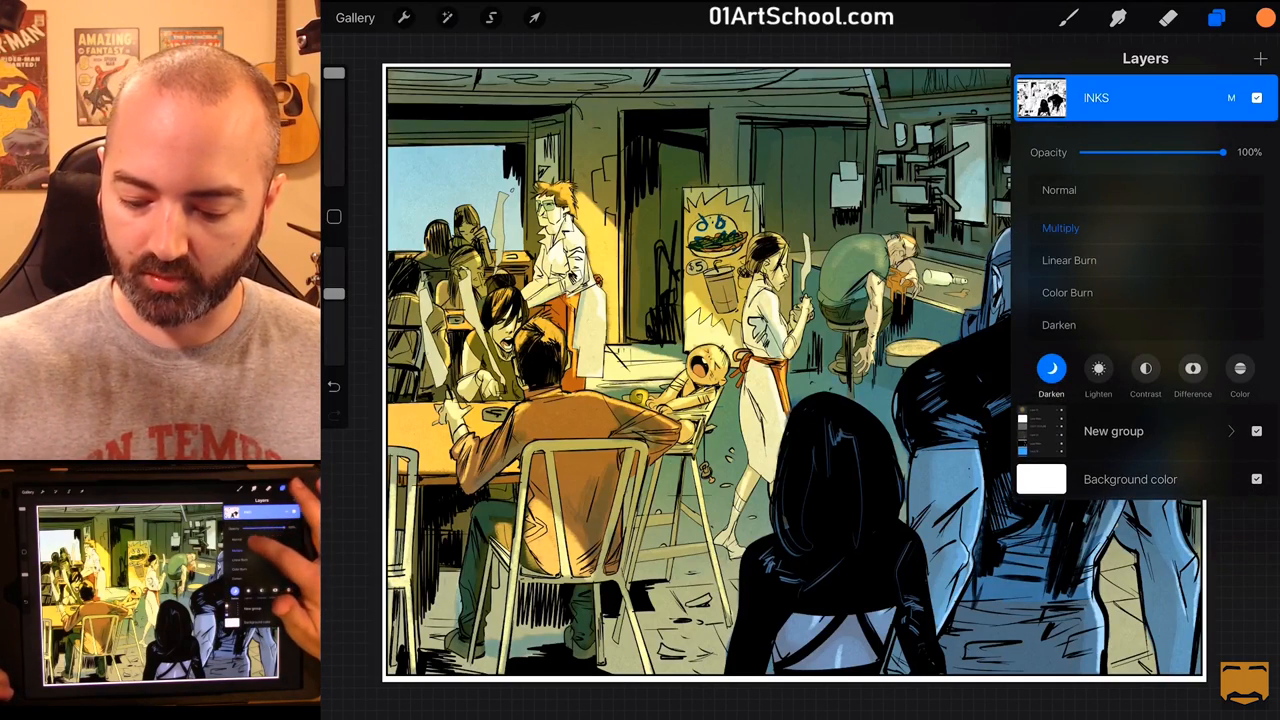
Step: Switch the INKS blend mode to Normal, then back to Multiply
left_click(1059, 190)
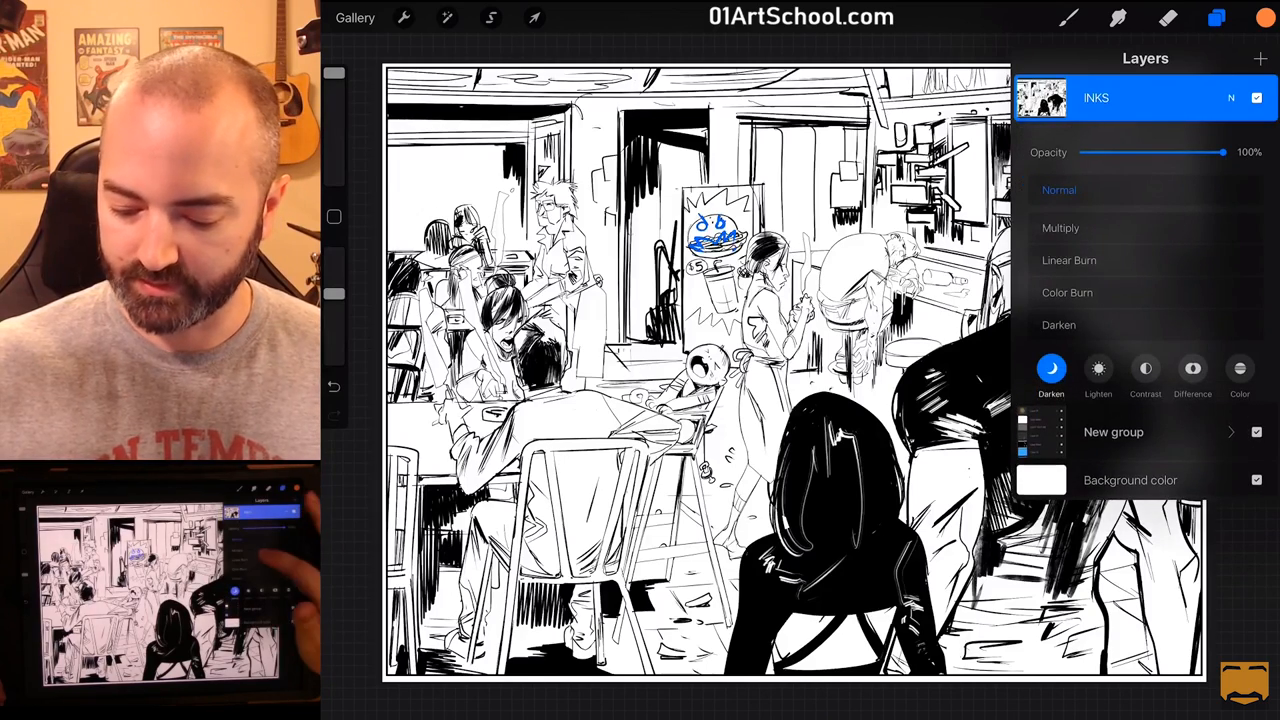
left_click(1060, 228)
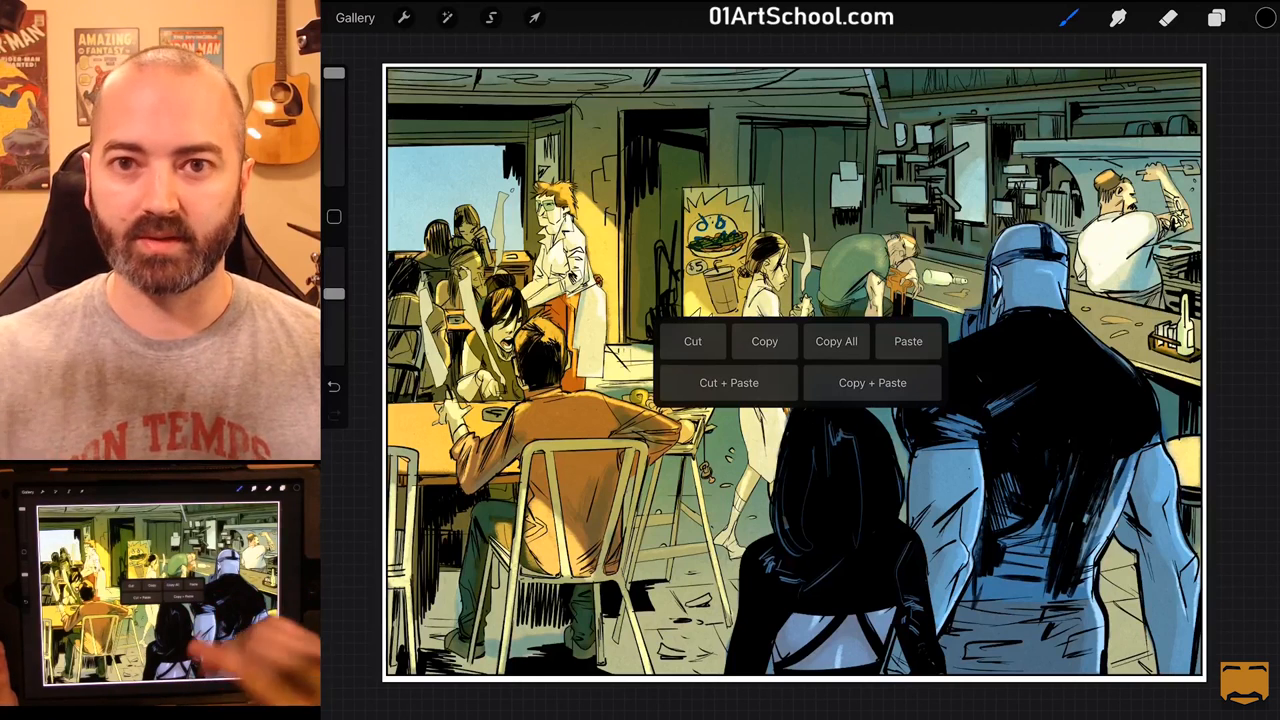
Step: Copy the inks, add a layer above them named Holds, and fill it black
left_click(764, 341)
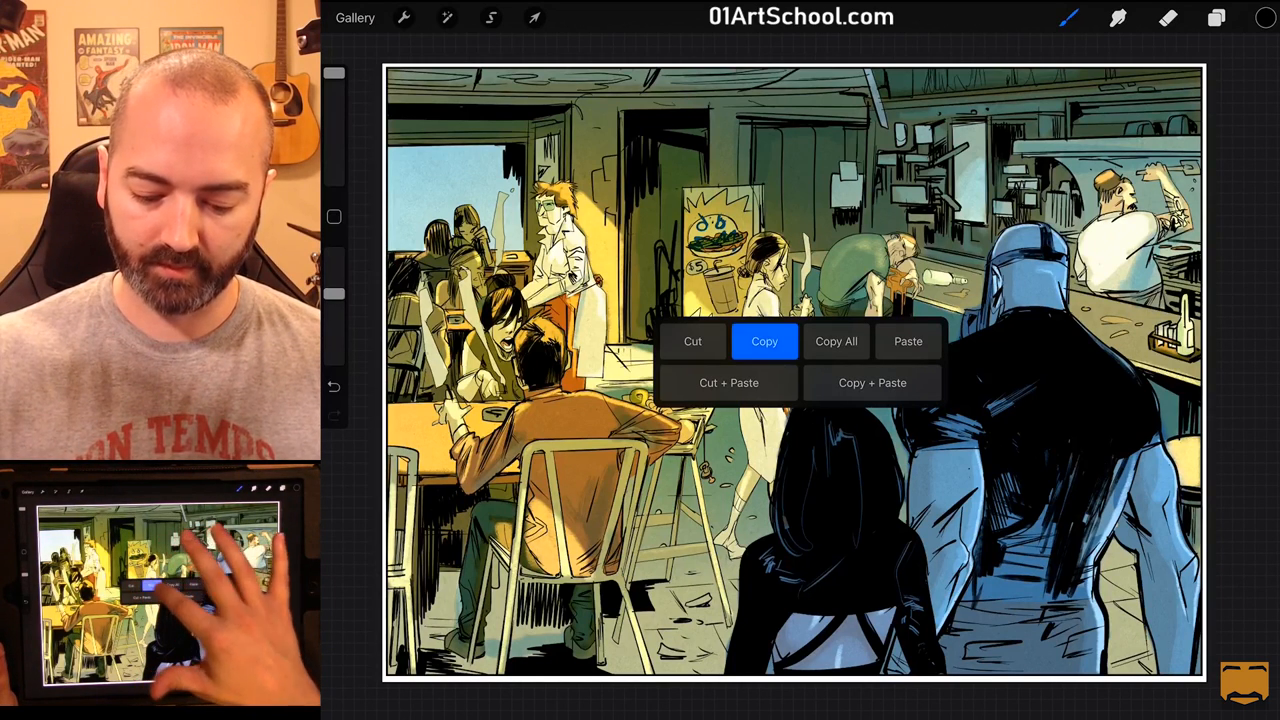
left_click(1215, 18)
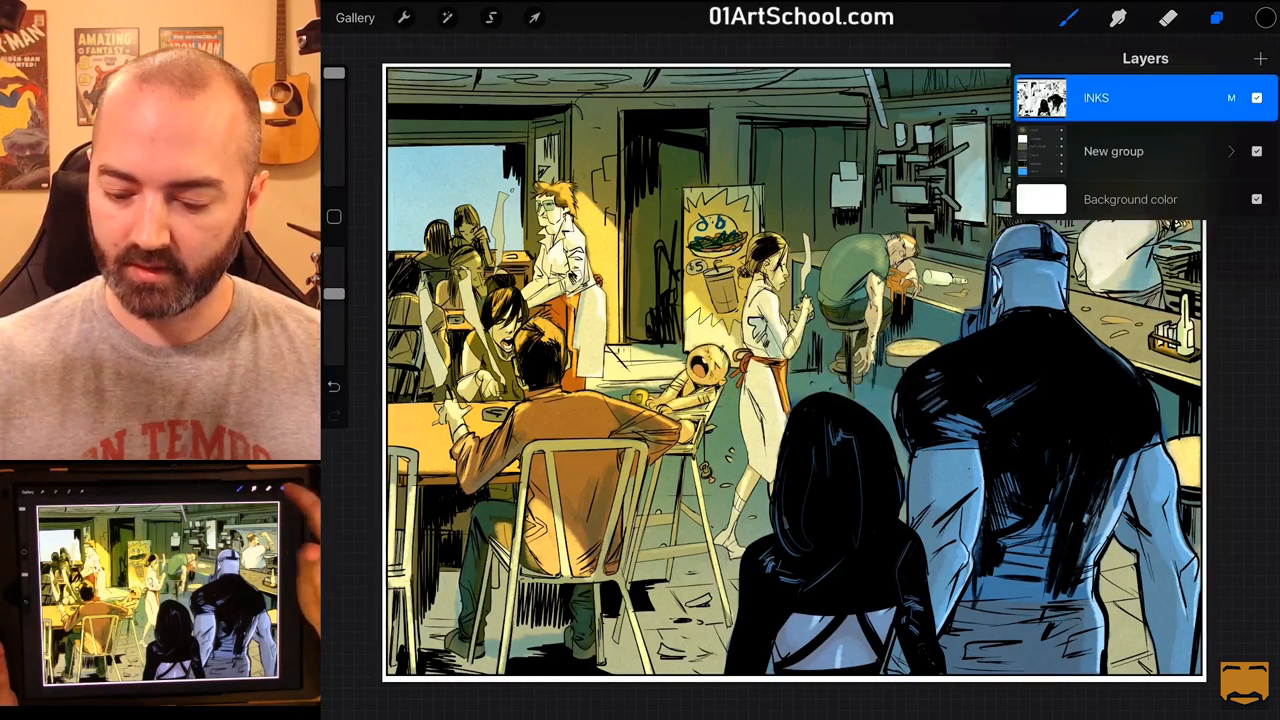
left_click(1260, 58)
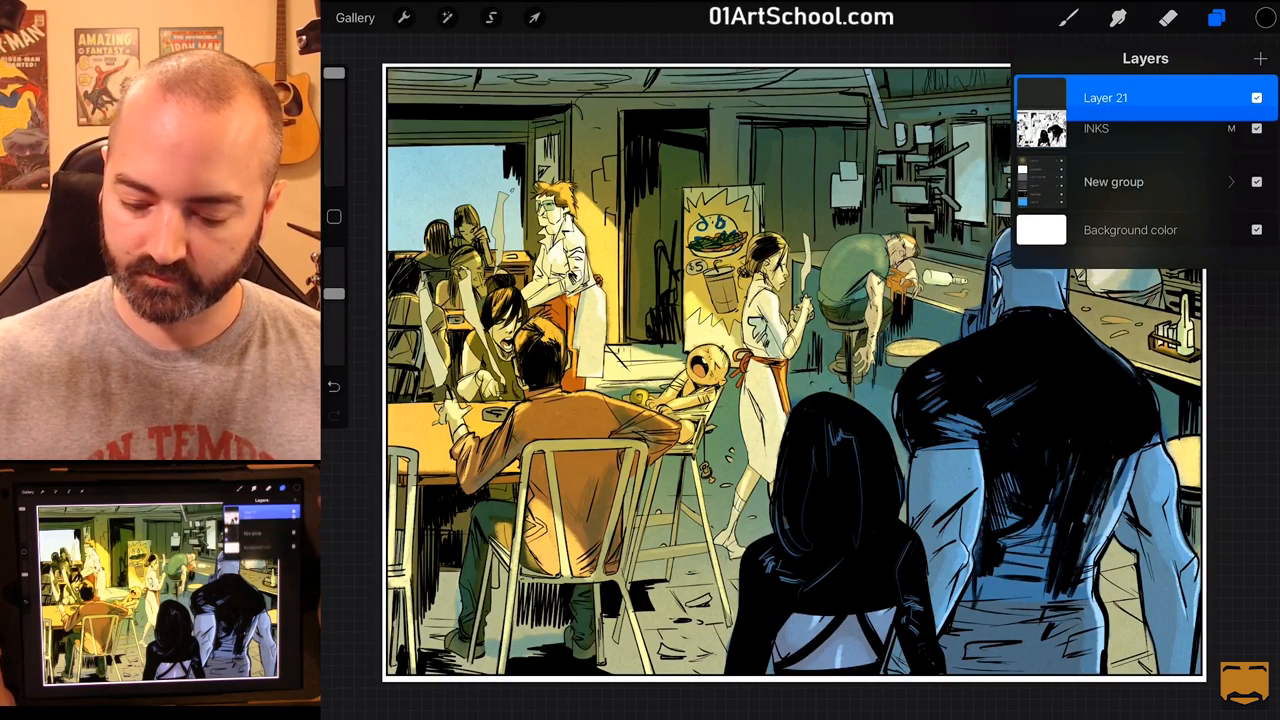
left_click(1105, 97)
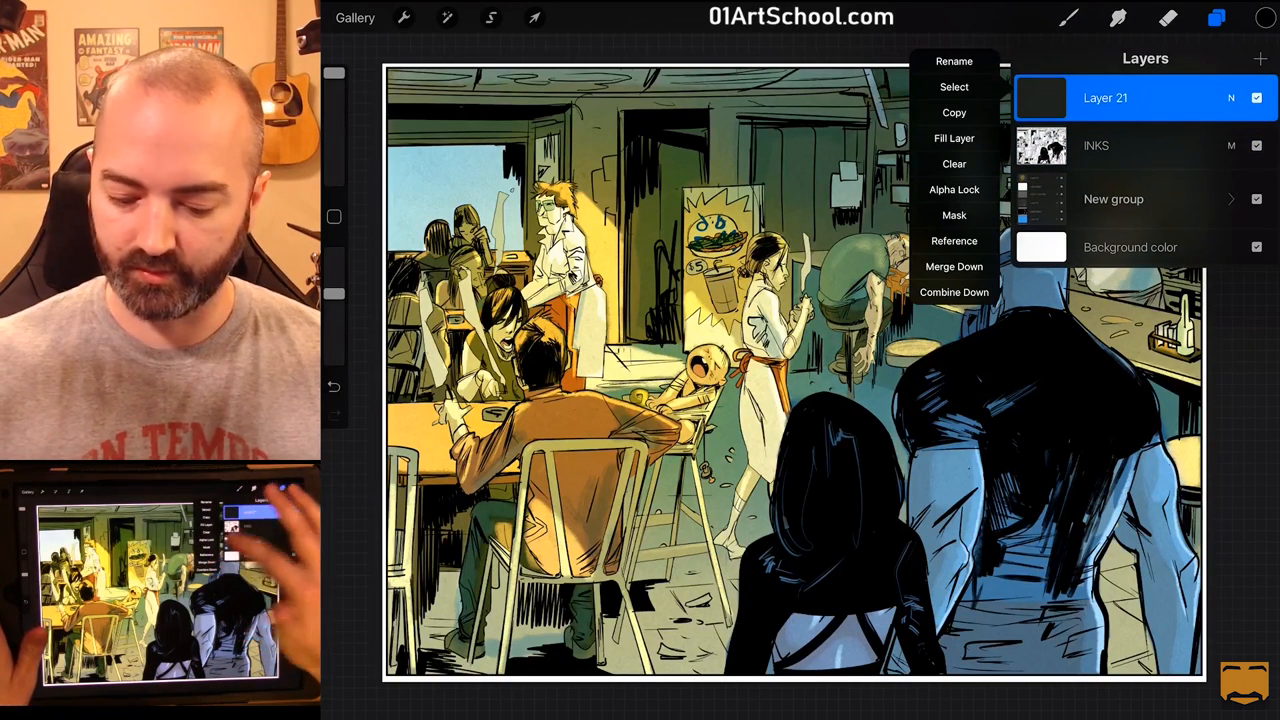
type("Ho")
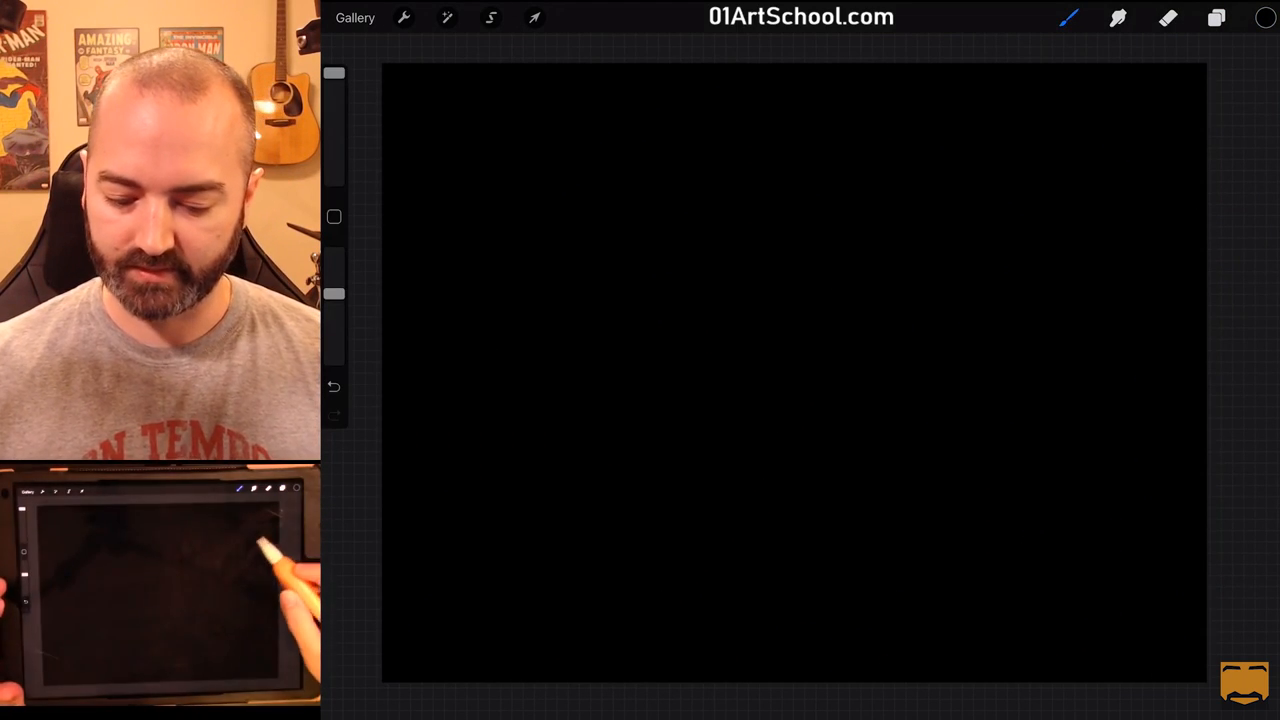
left_click(1215, 17)
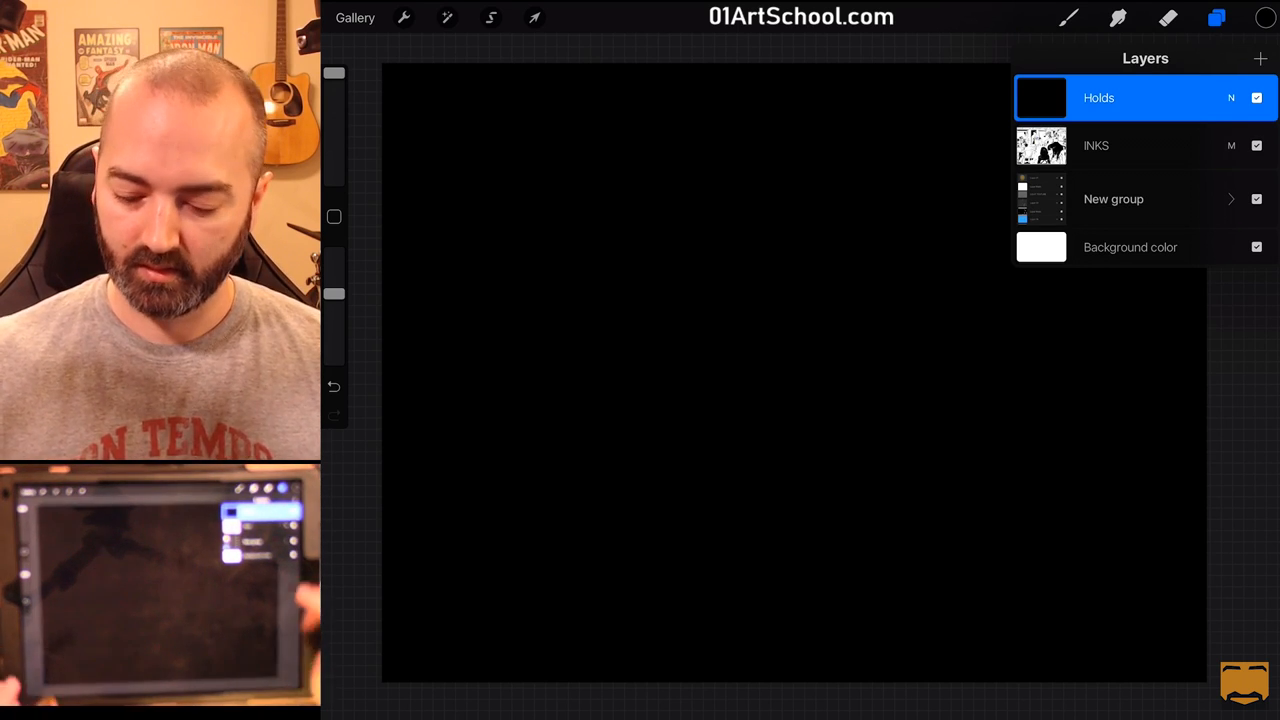
Step: Add a mask to Holds, paste the copied ink art into it, and commit
left_click(1098, 97)
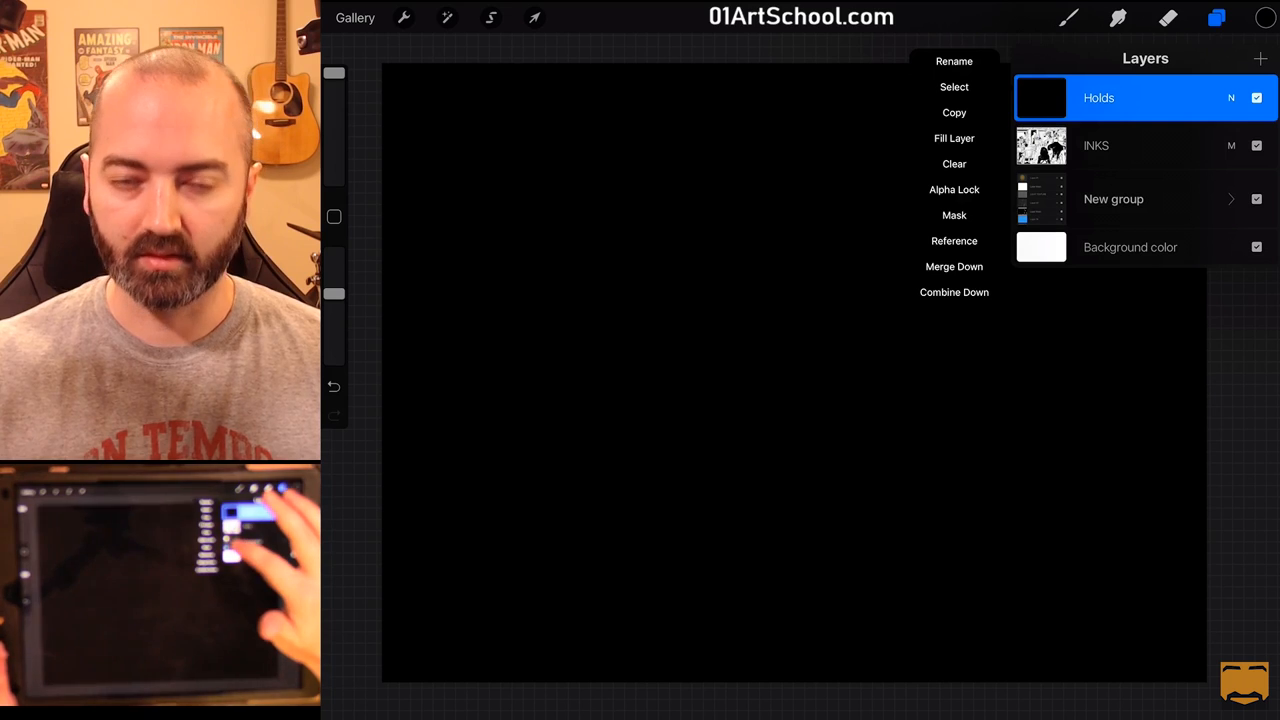
left_click(954, 215)
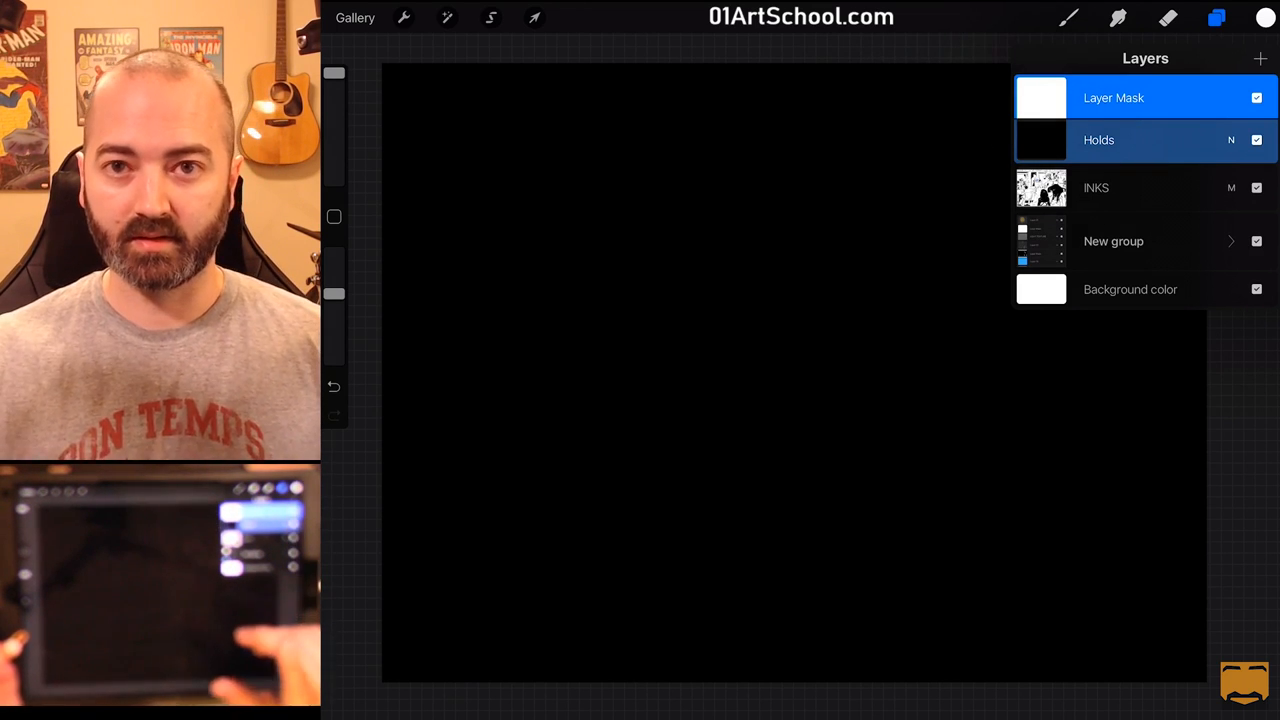
left_click(1216, 18)
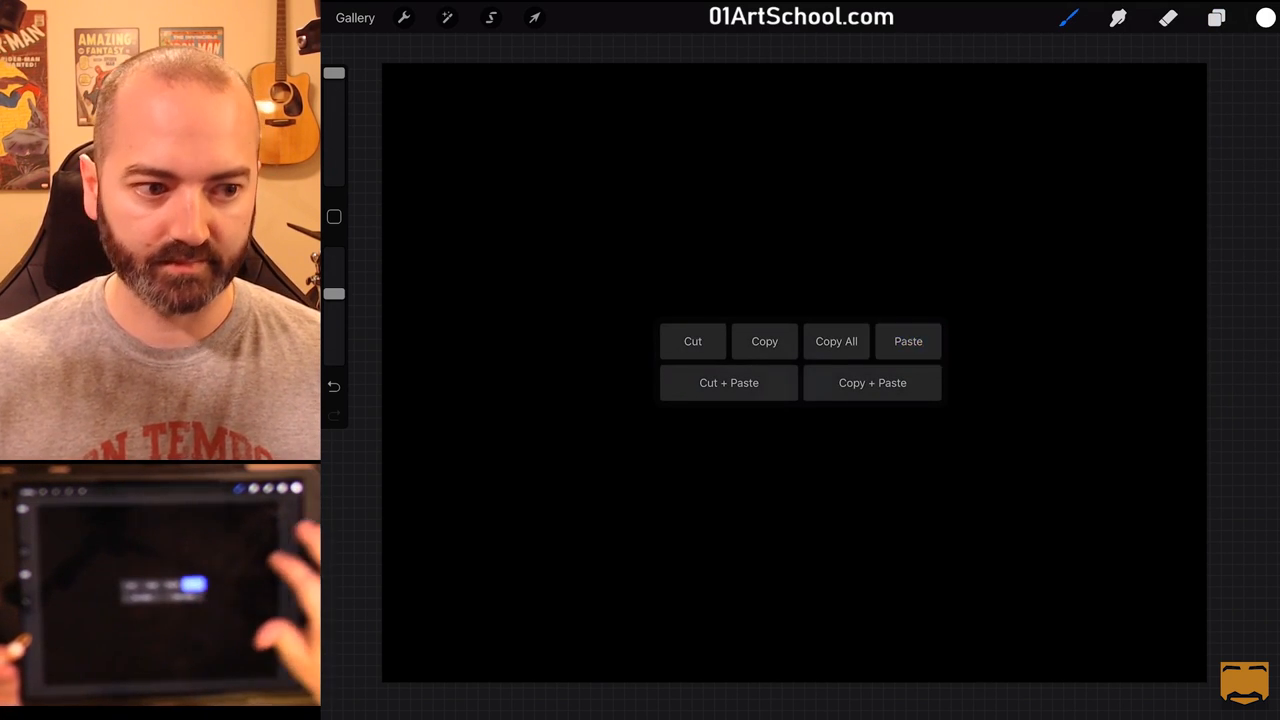
left_click(907, 341)
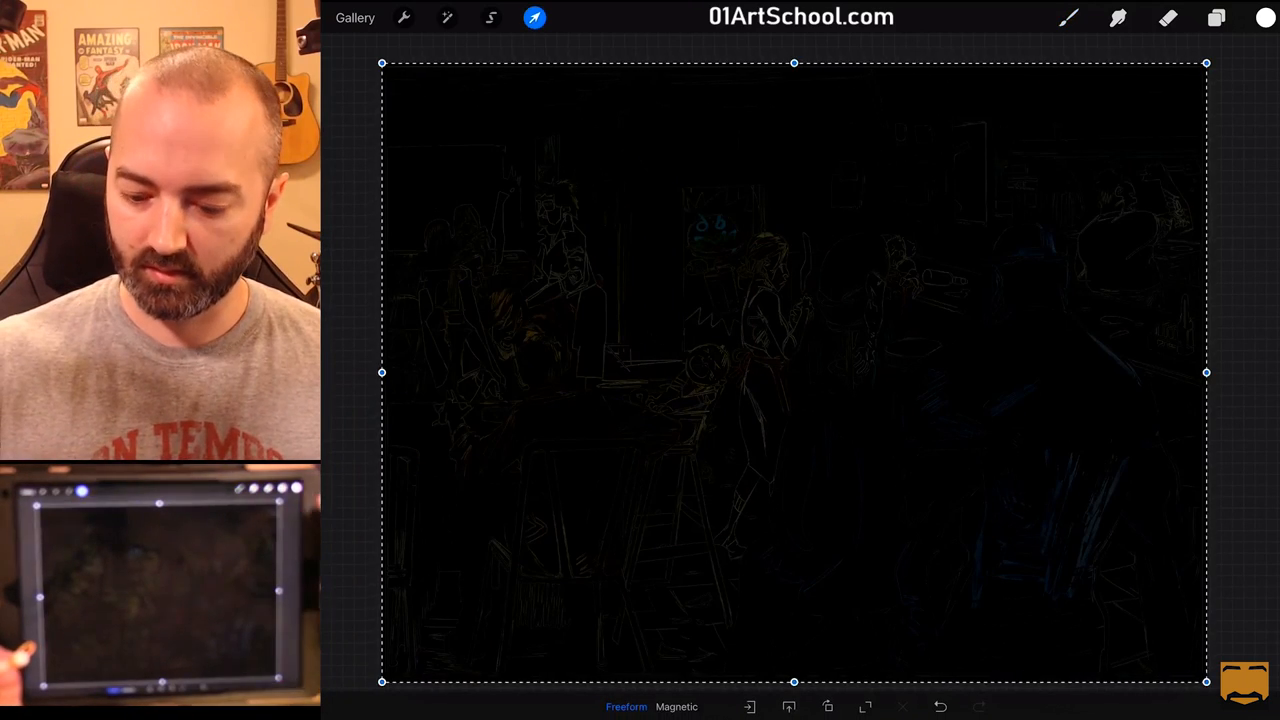
left_click(1216, 17)
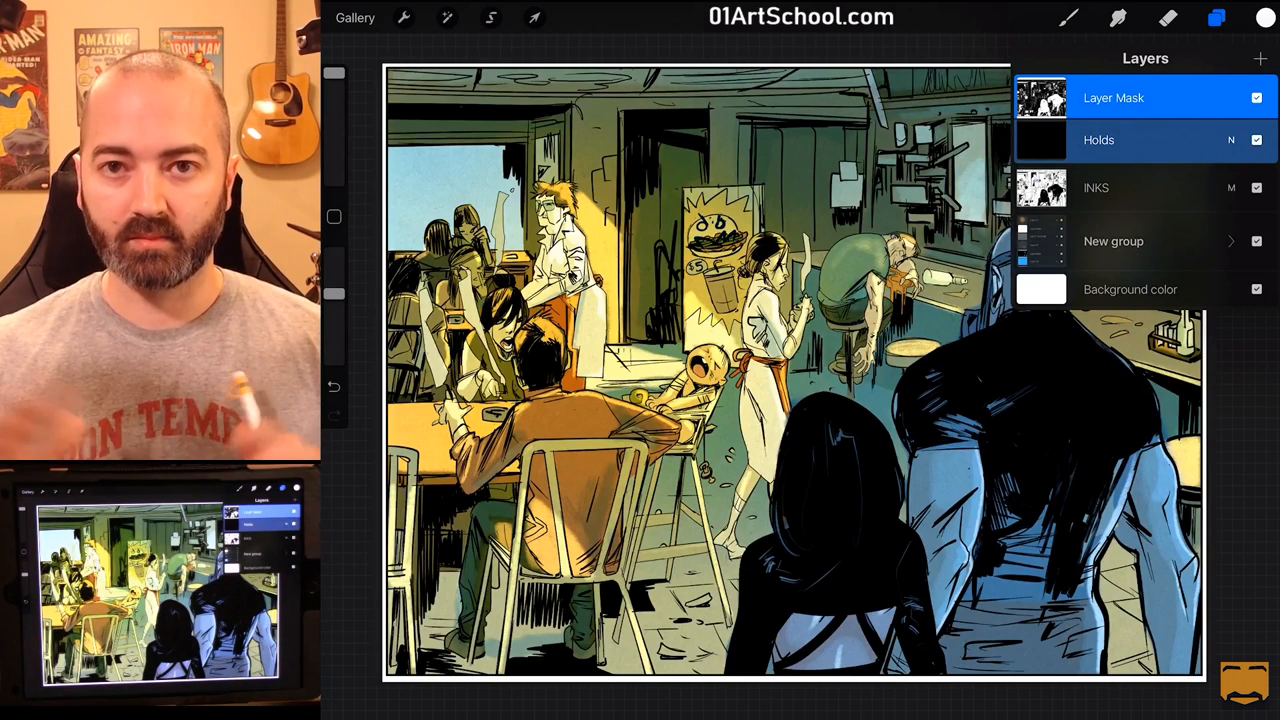
Step: Hide INKS, select Holds, test orange strokes and undo them, then copy the art again
left_click(1257, 188)
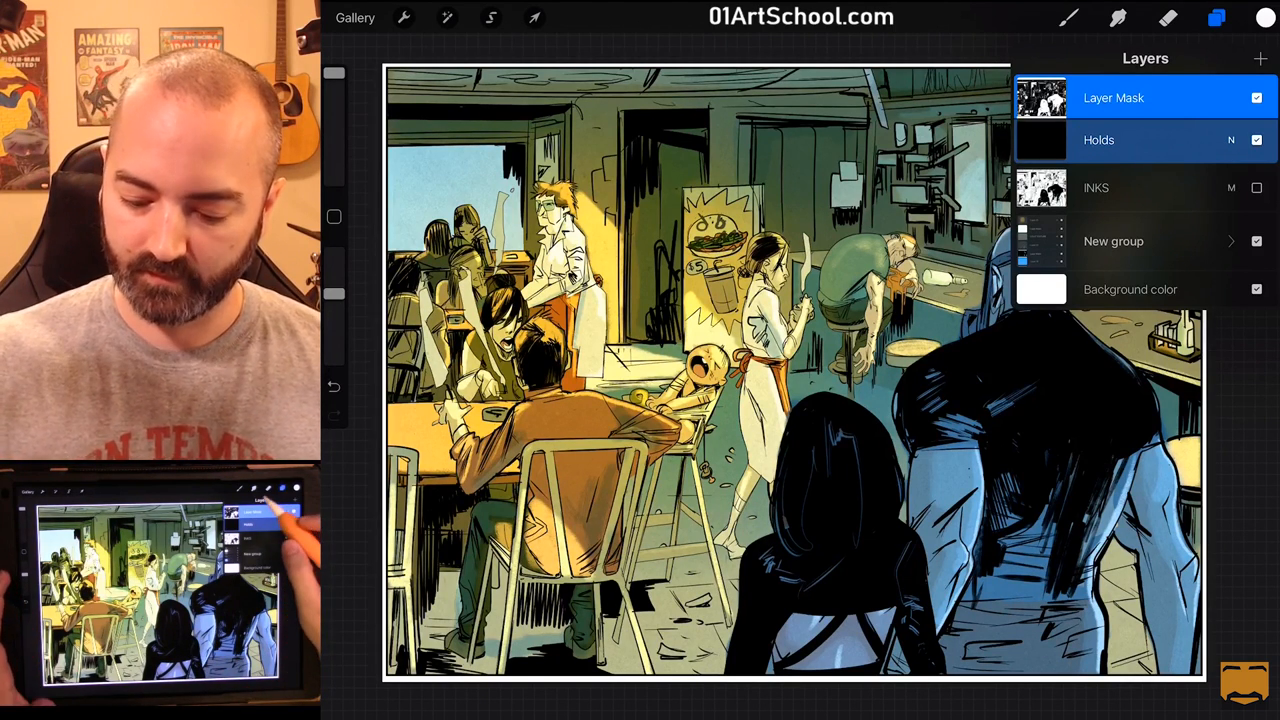
left_click(1098, 139)
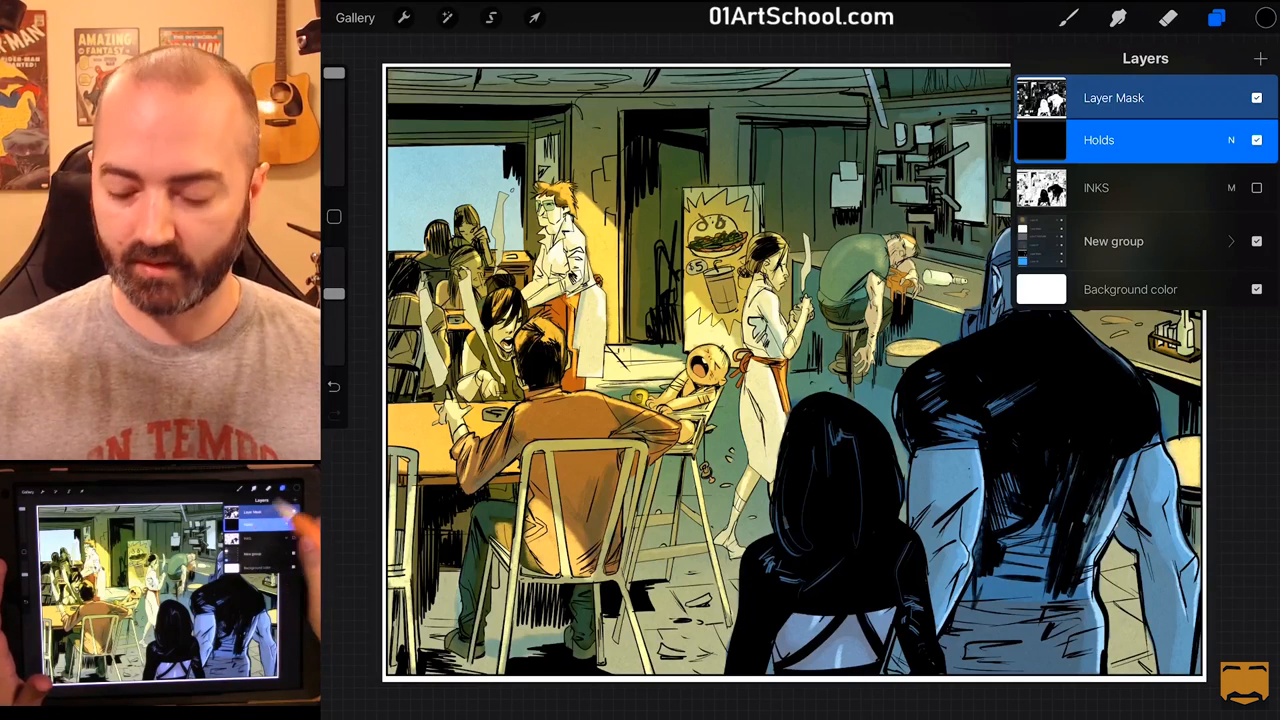
left_click(1265, 18)
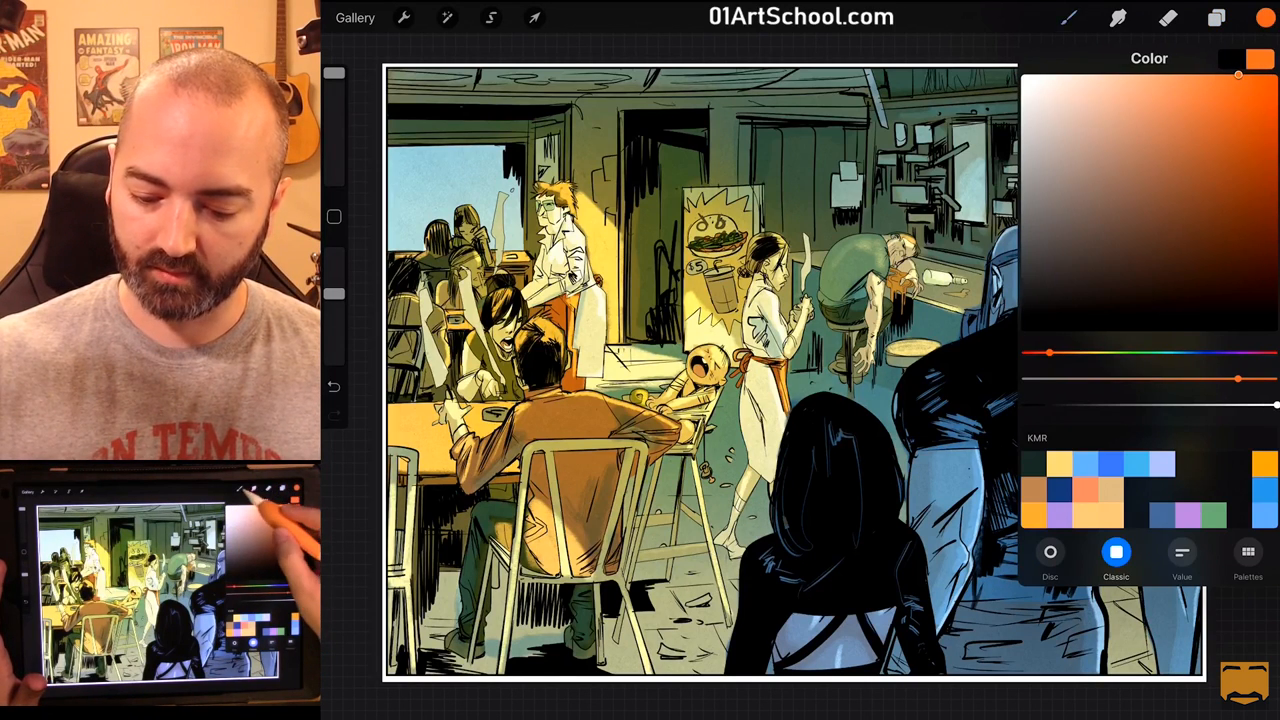
left_click(1068, 18)
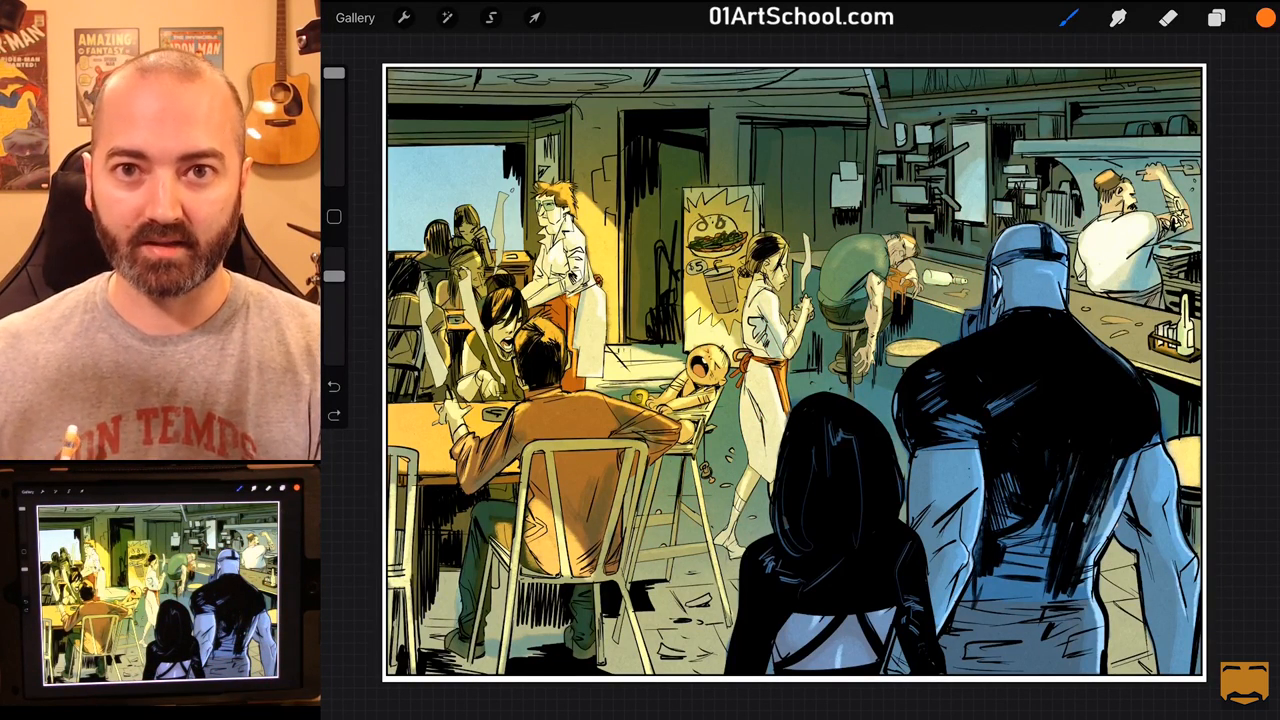
left_click(1214, 17)
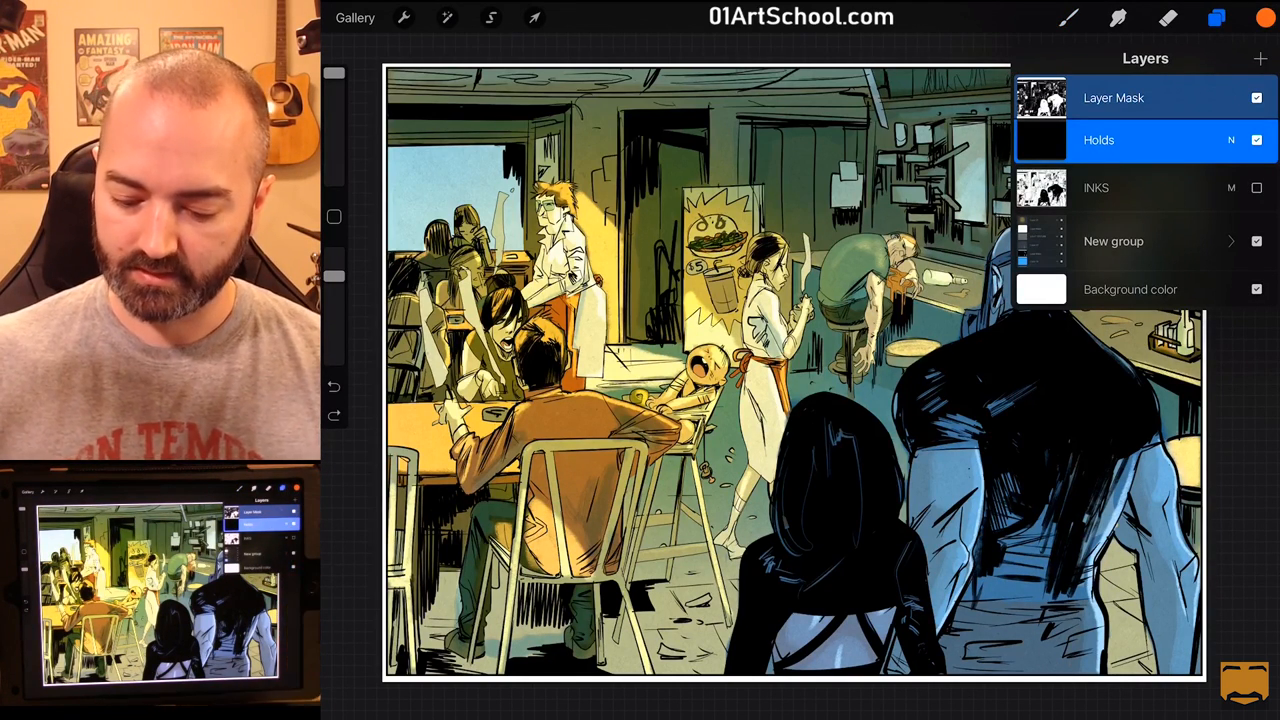
left_click(1265, 18)
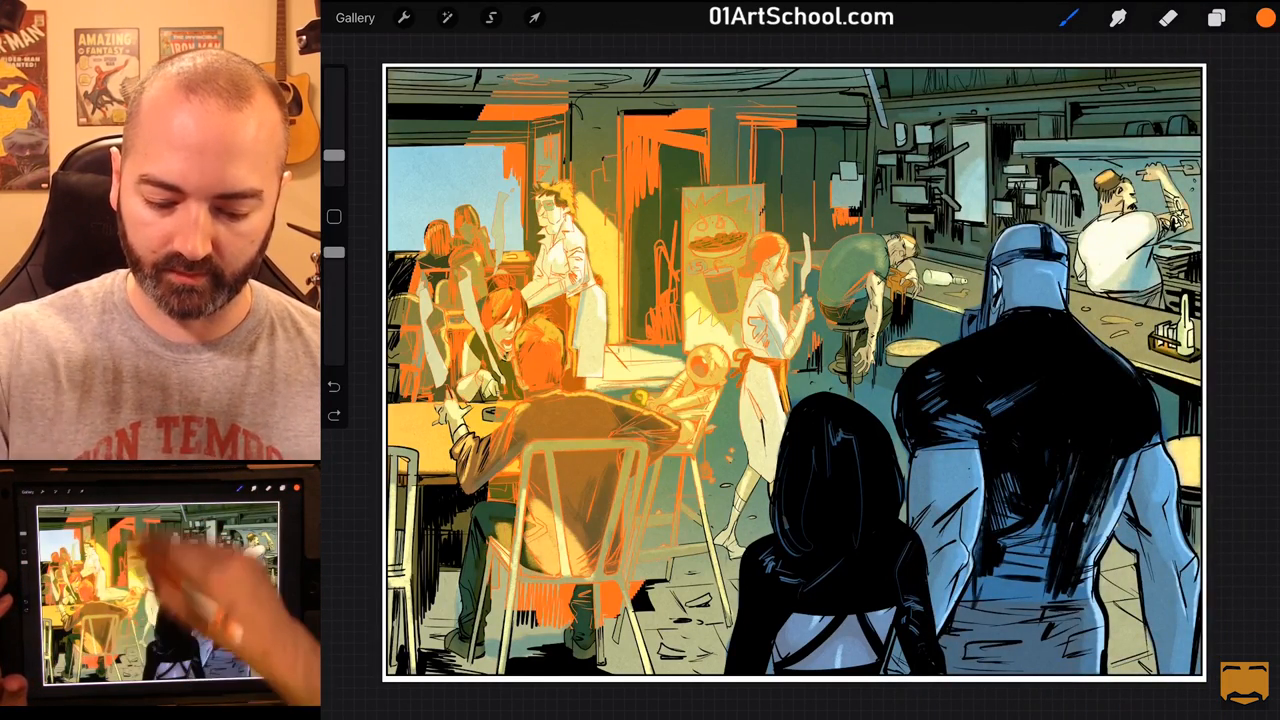
left_click(1214, 17)
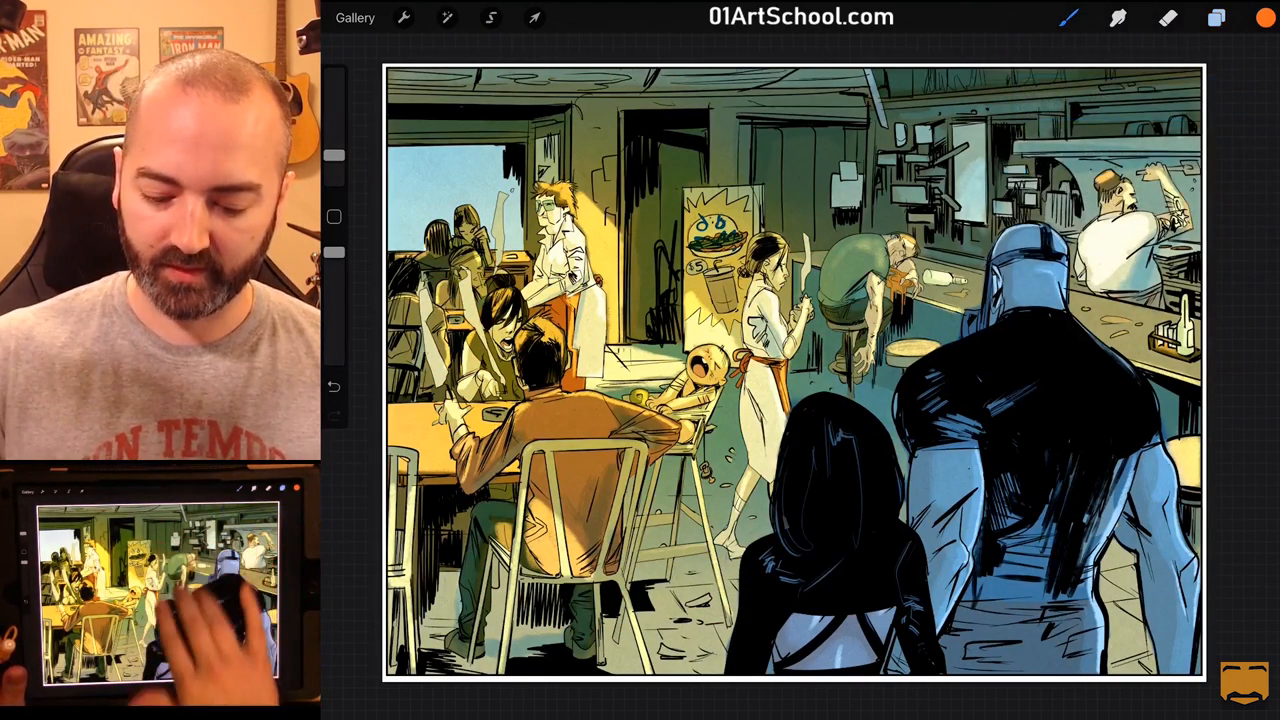
left_click(765, 341)
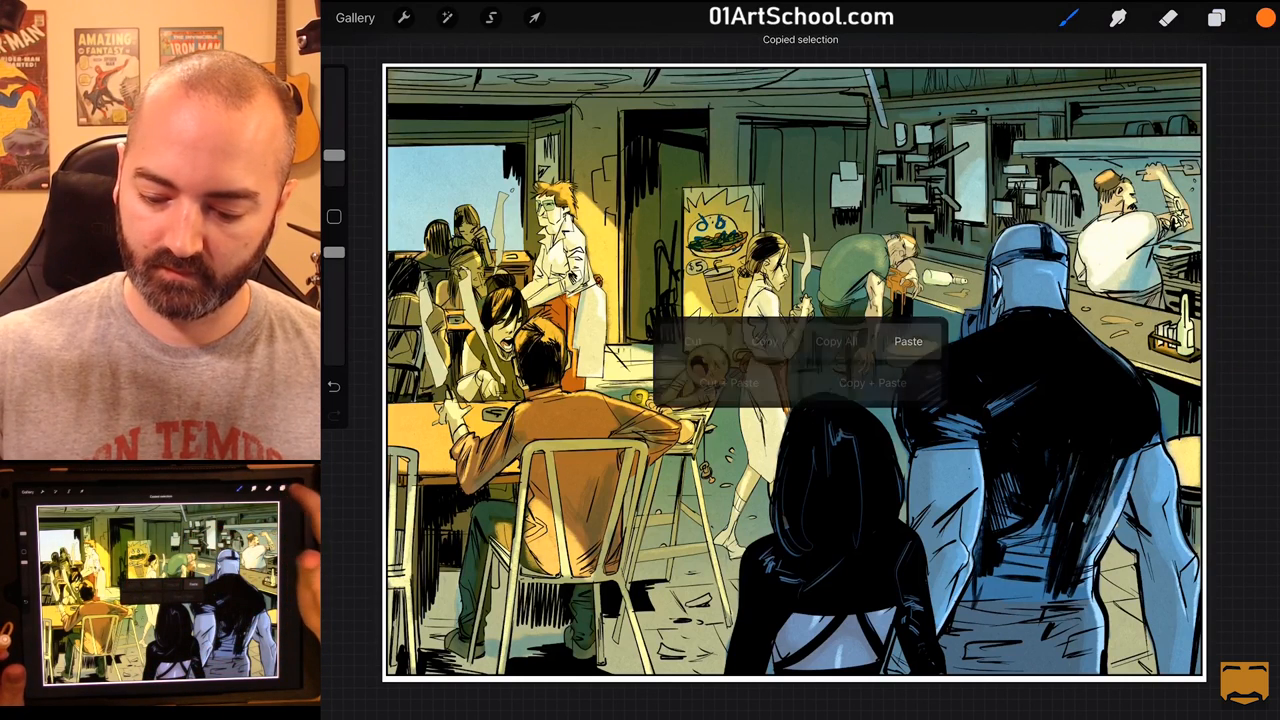
Step: Add black Layer 21 above INKS with the pasted inks in its mask, and open mask options
left_click(1216, 18)
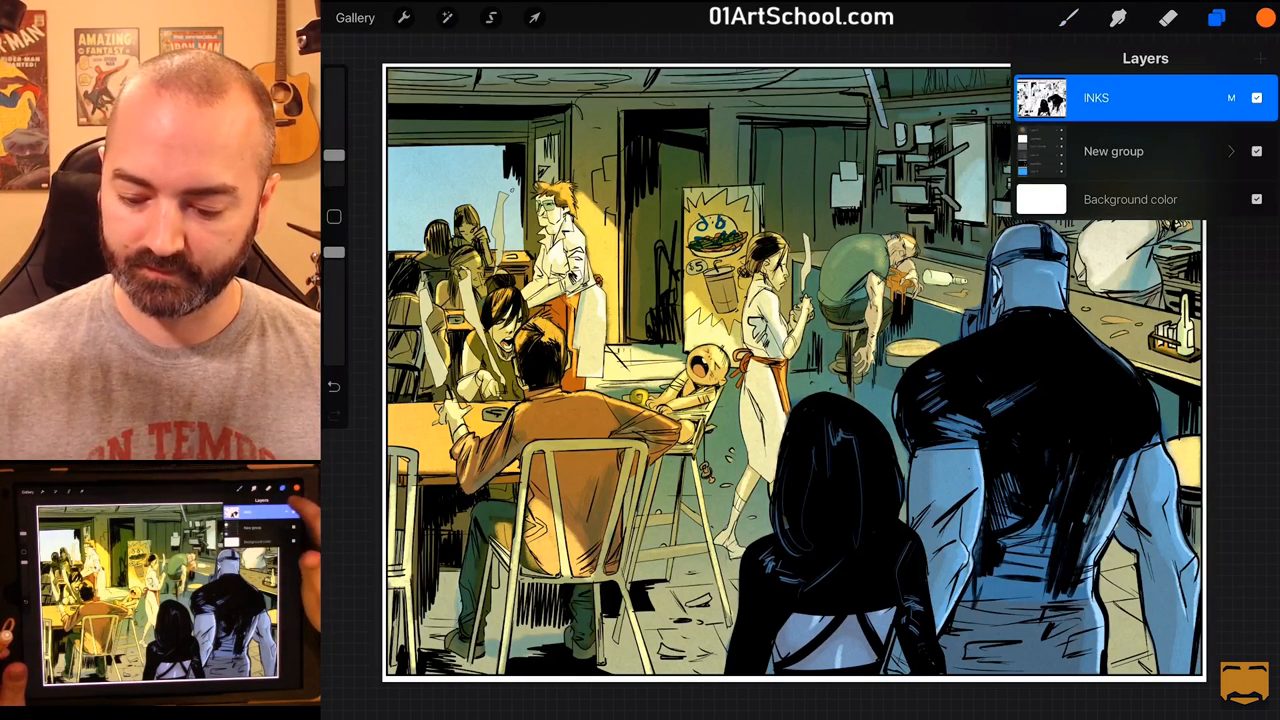
left_click(1260, 58)
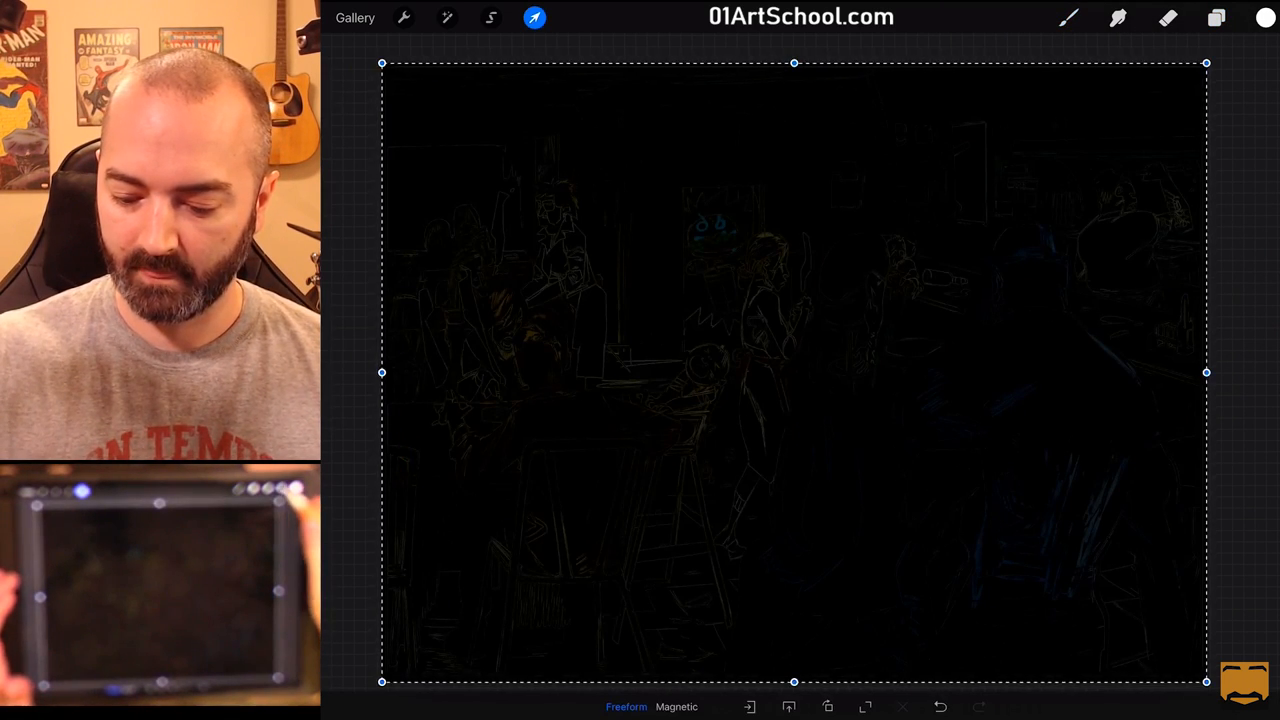
left_click(1216, 18)
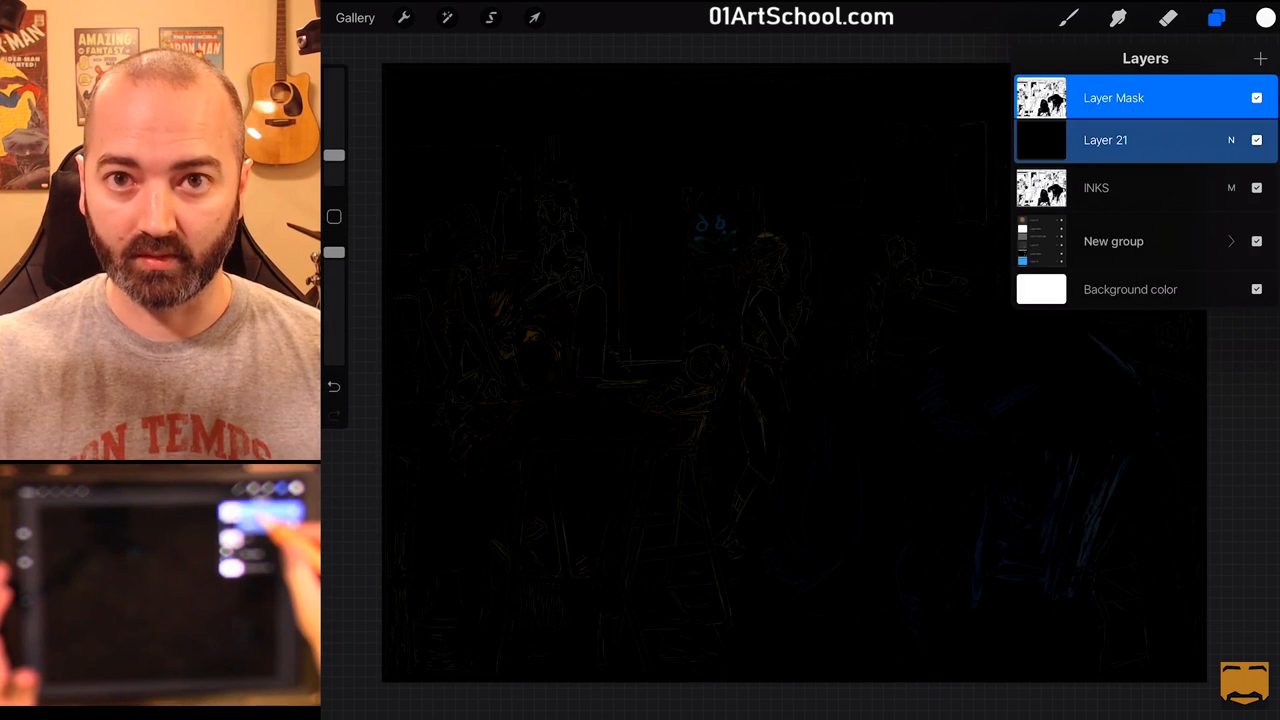
left_click(1113, 97)
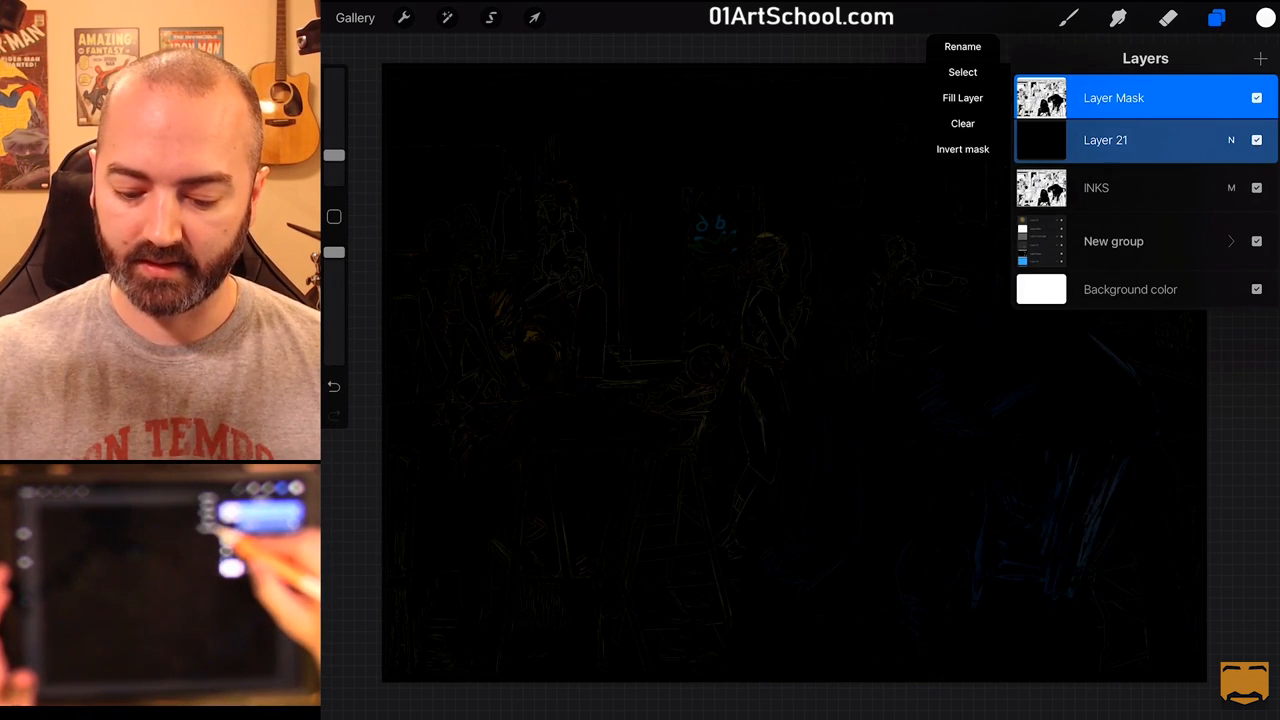